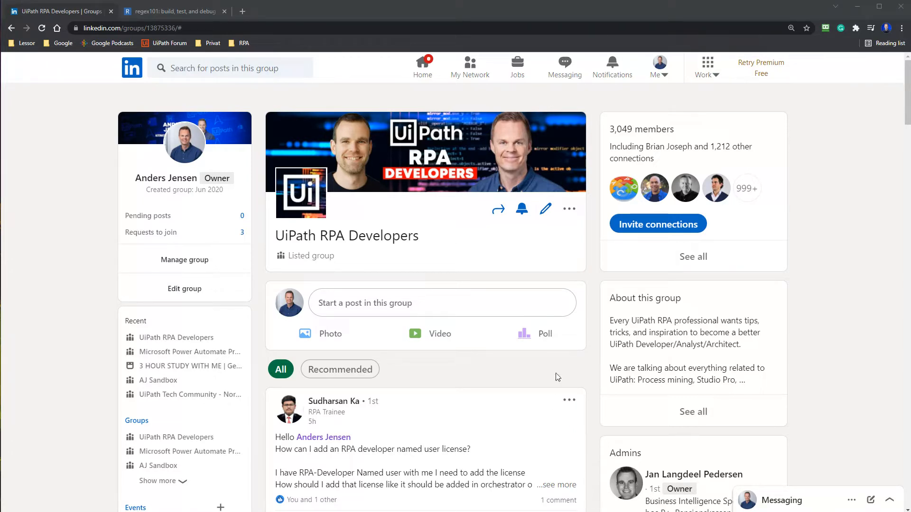
mouse_move(331, 244)
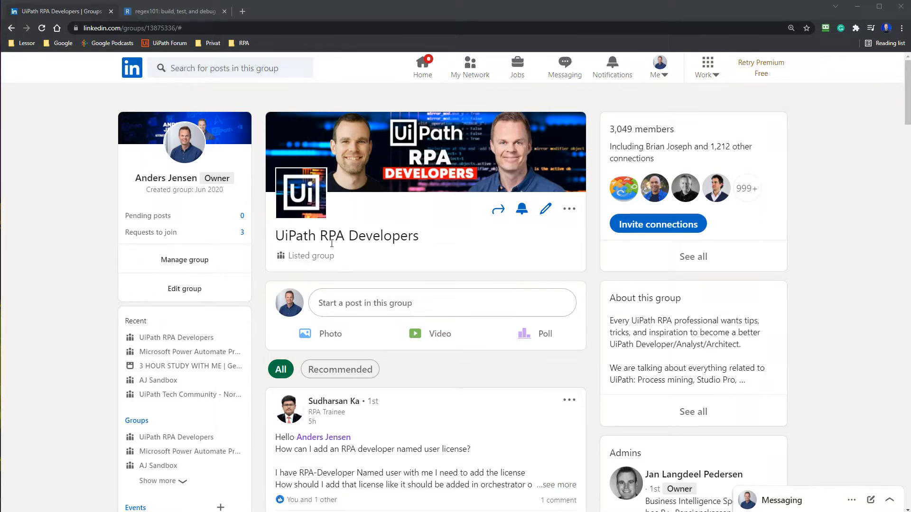
mouse_move(427, 244)
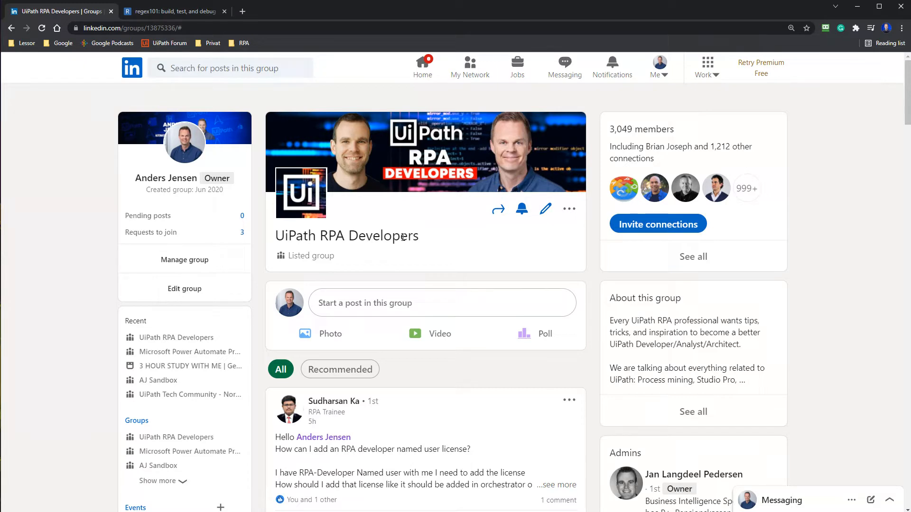
mouse_move(472, 418)
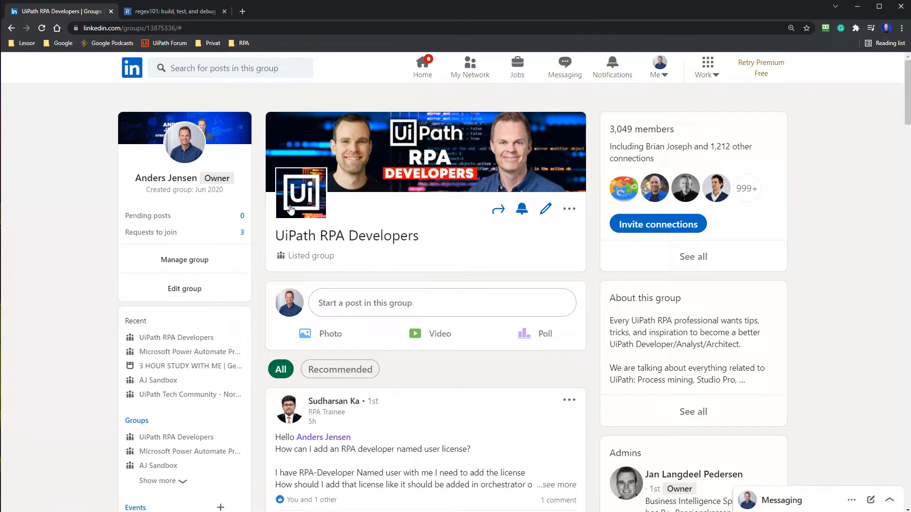
mouse_move(331, 259)
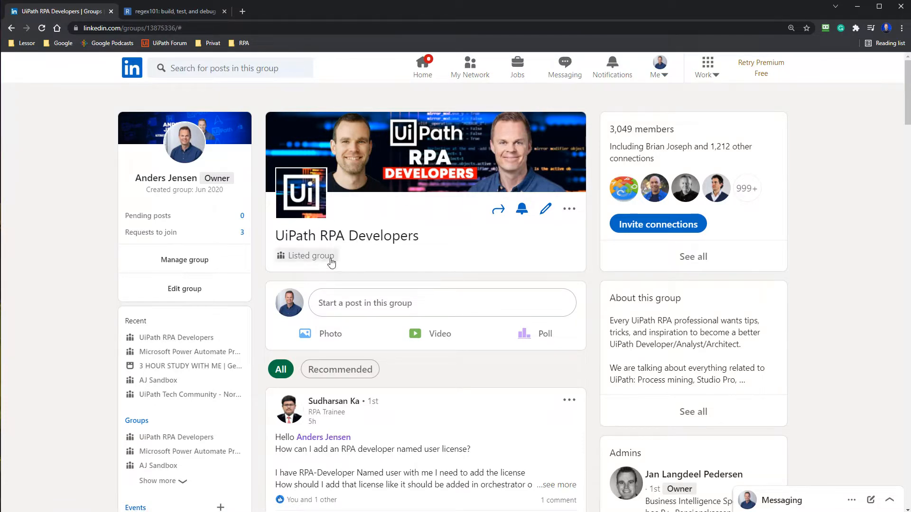
Scroll the group feed down to the post and reply describing the LOCAL CODE text file
scroll("down", 3)
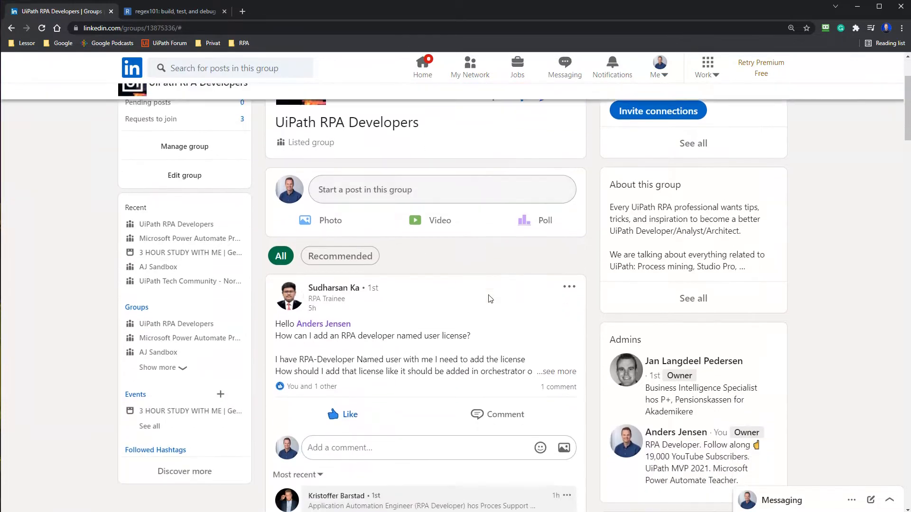
scroll("down", 3)
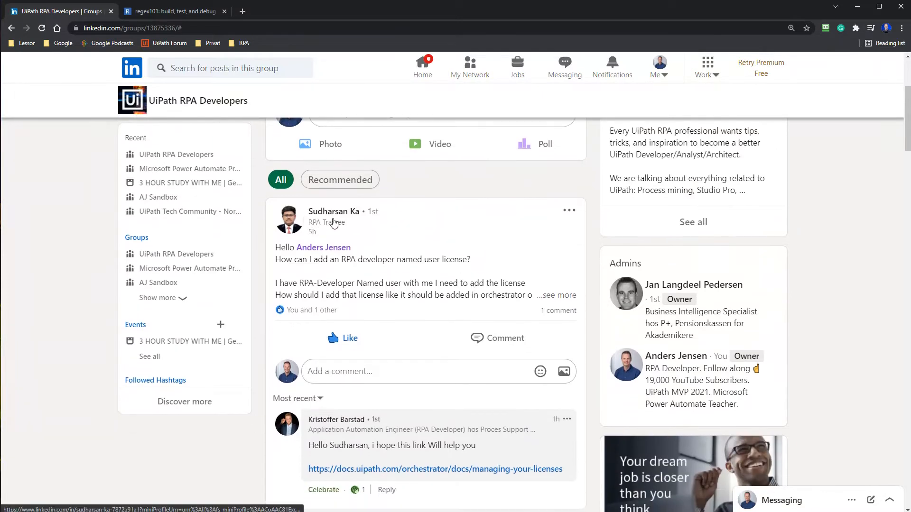
scroll("down", 3)
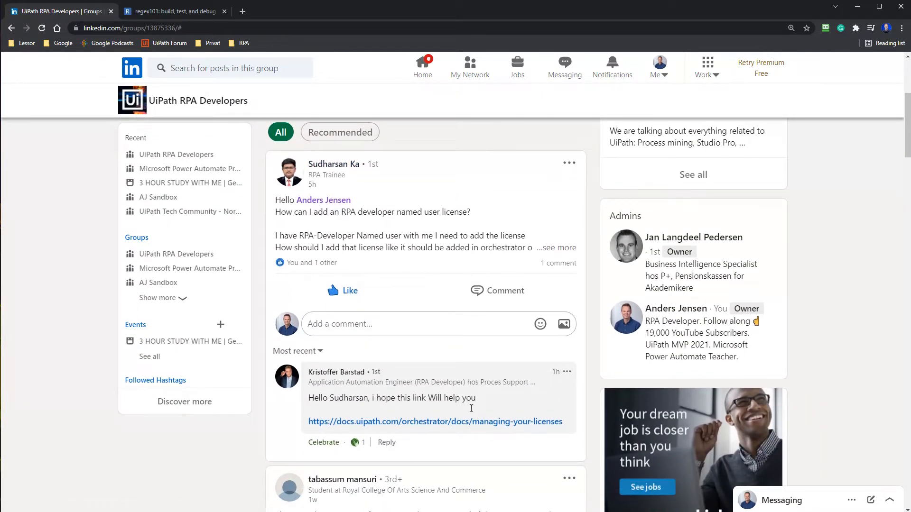
mouse_move(336, 372)
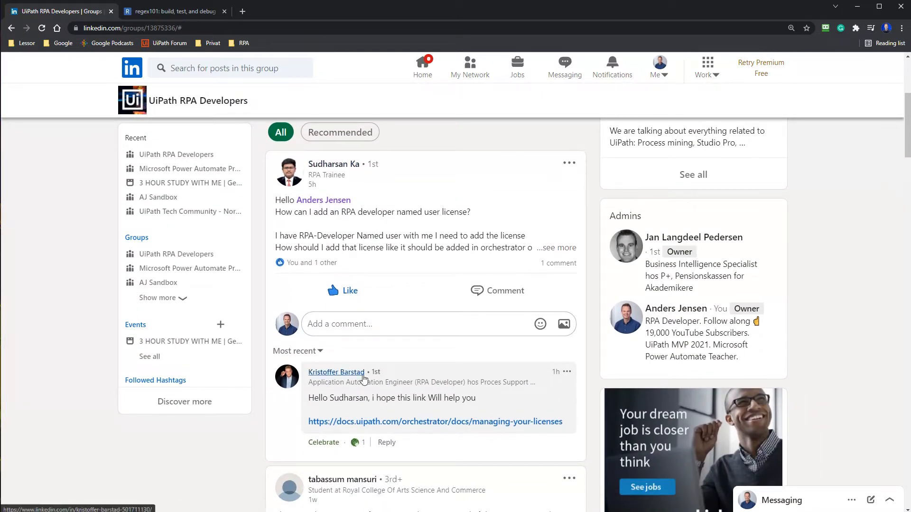
mouse_move(366, 372)
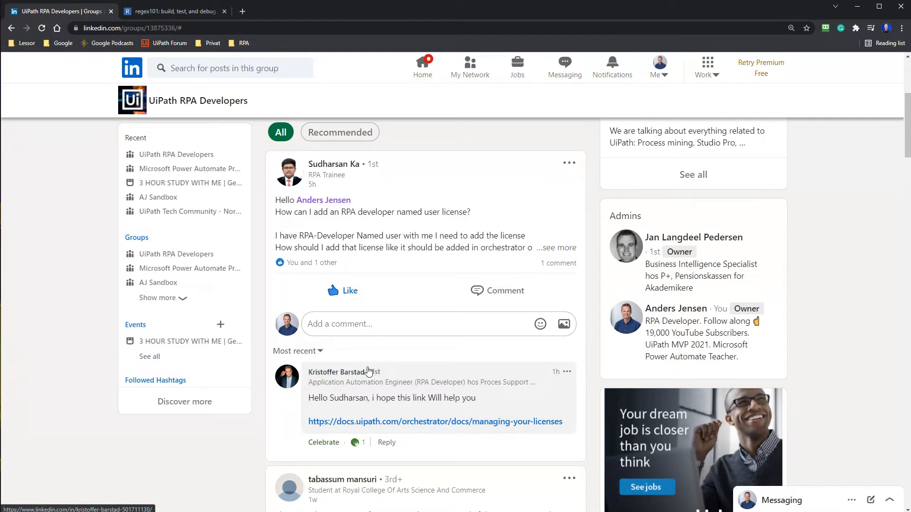
scroll("down", 3)
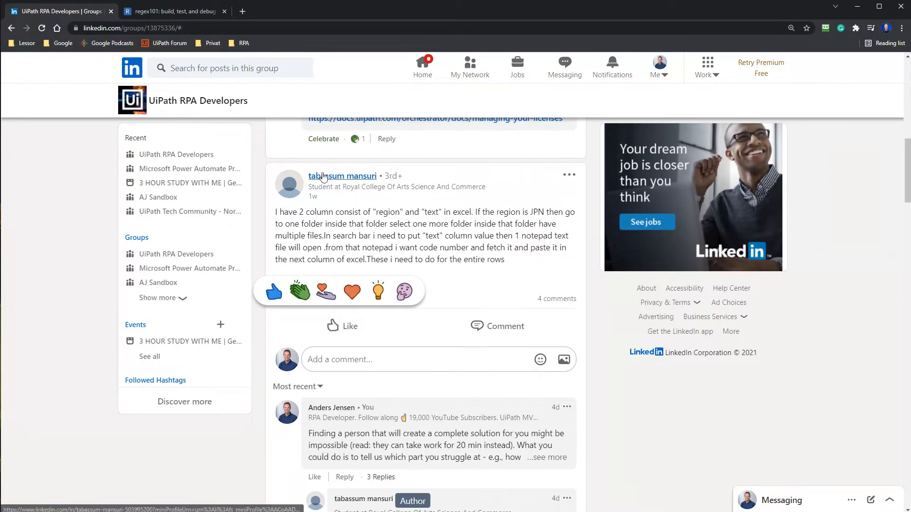
scroll("down", 3)
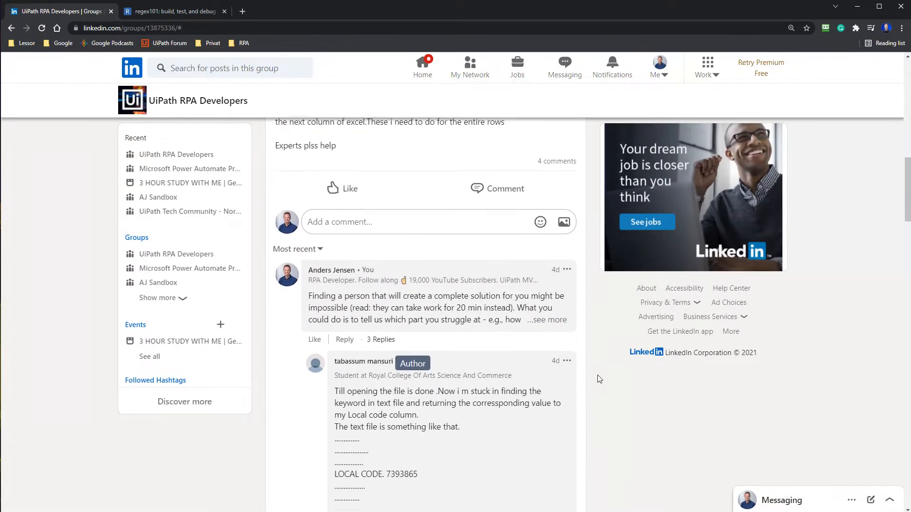
scroll("down", 3)
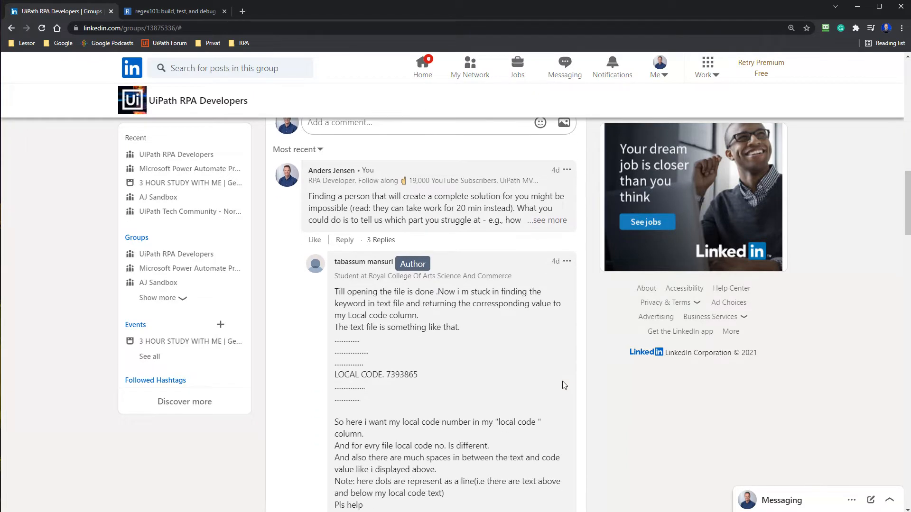
Select the sample lines with LOCAL CODE. 7393865 in the reply and move to the regex101 tab
scroll("down", 3)
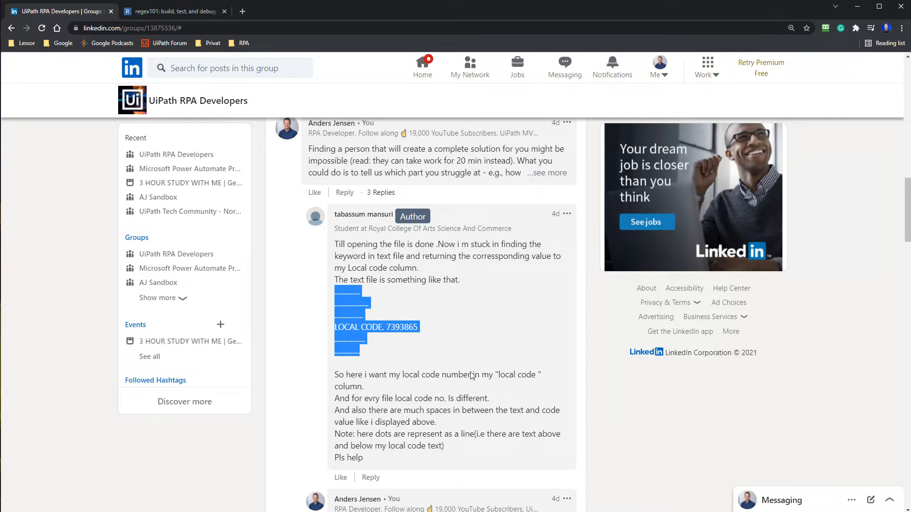
mouse_move(377, 345)
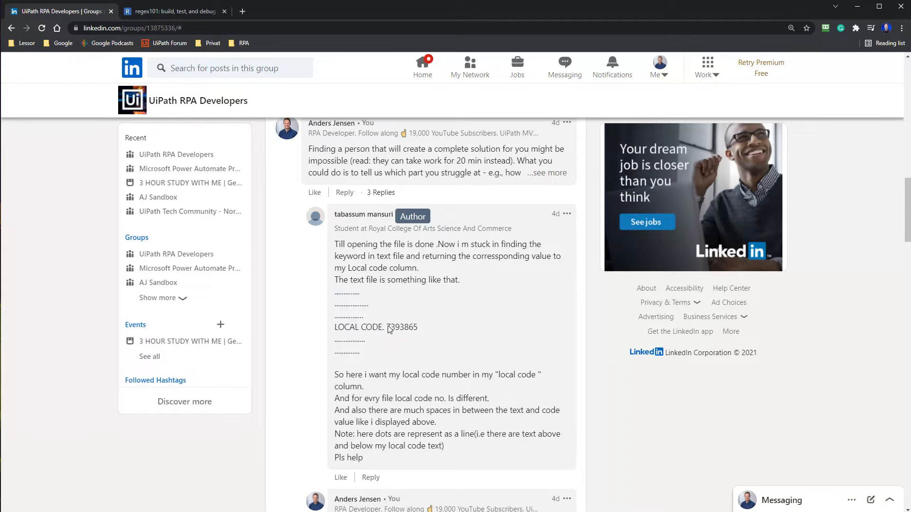
double_click(400, 327)
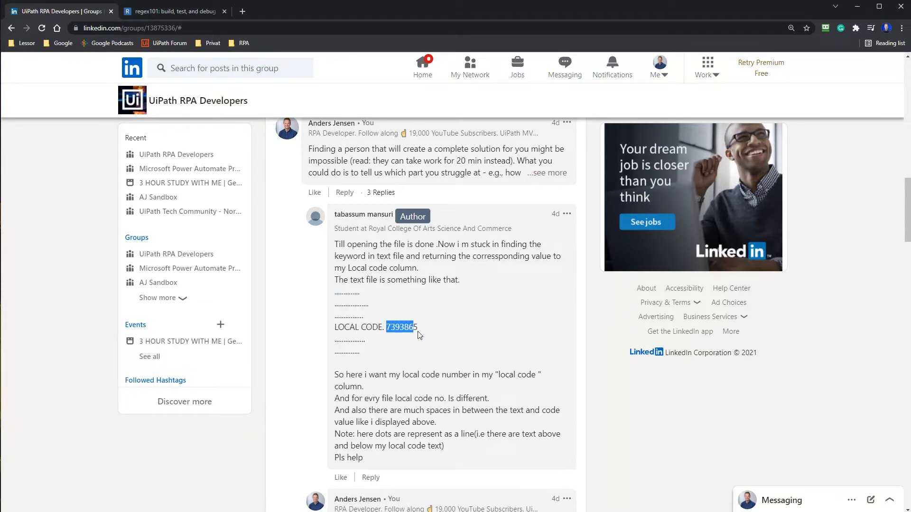
left_click(361, 353)
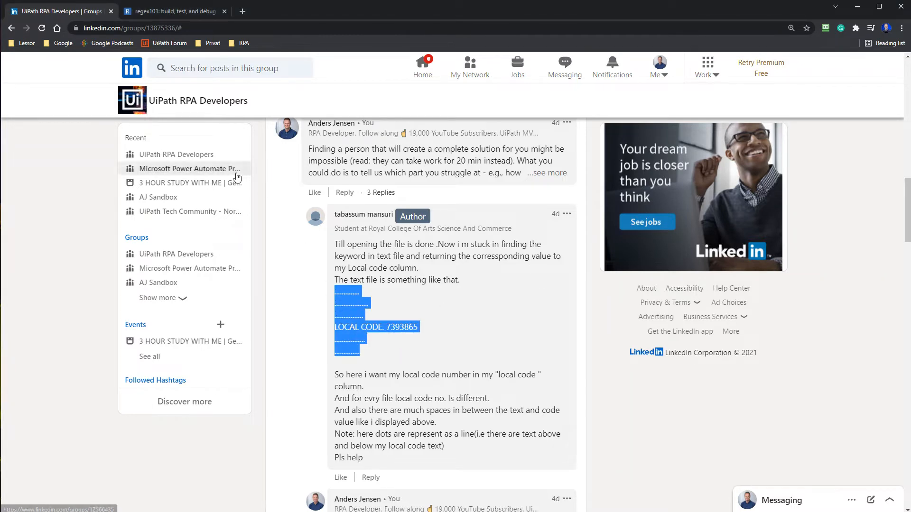
left_click(174, 12)
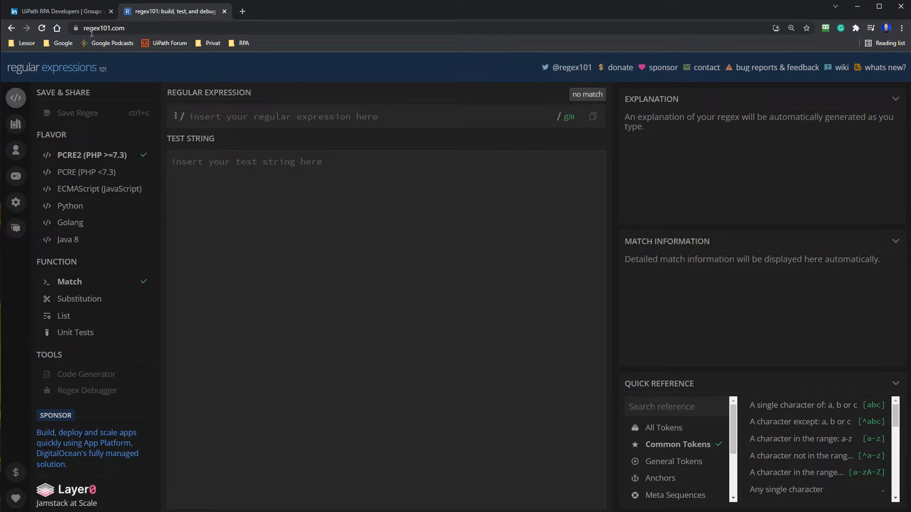
Fill the regex101 test string with the sample lines including LOCAL CODE 7393865
type("LOCAL CODE 7393865")
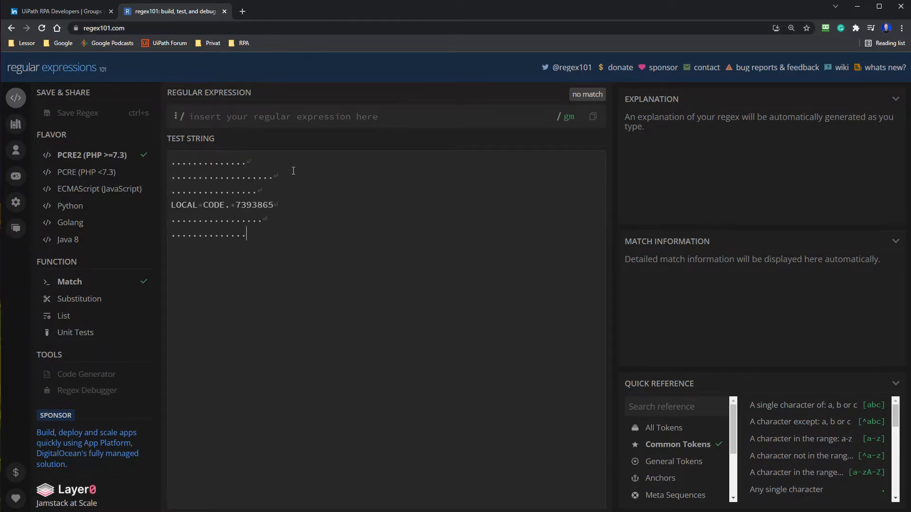
mouse_move(167, 206)
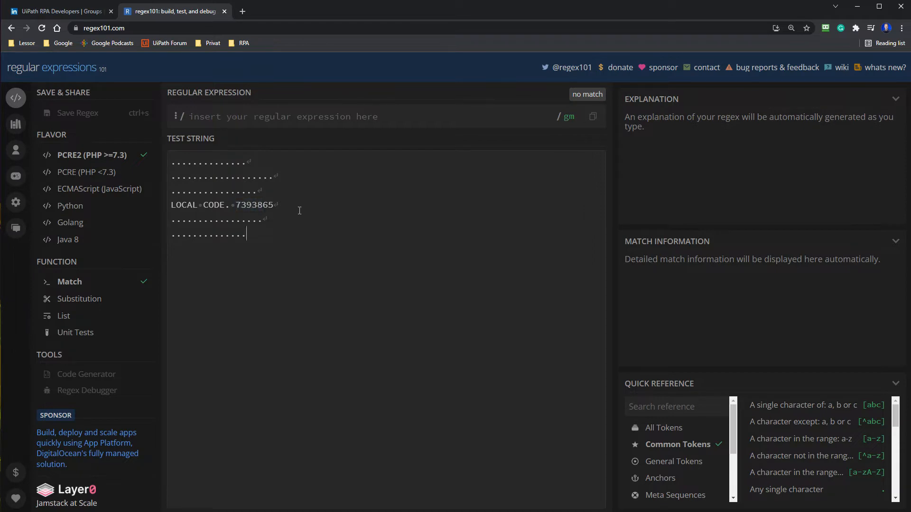
mouse_move(206, 115)
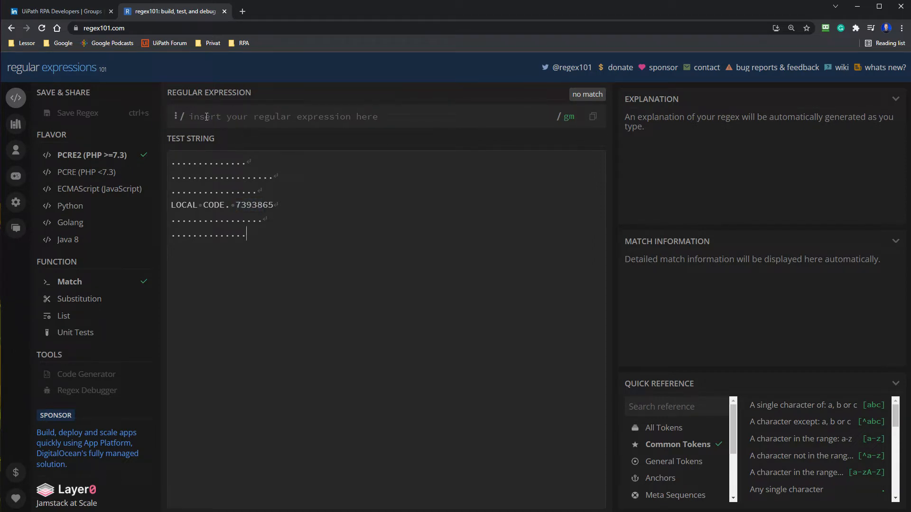
mouse_move(204, 141)
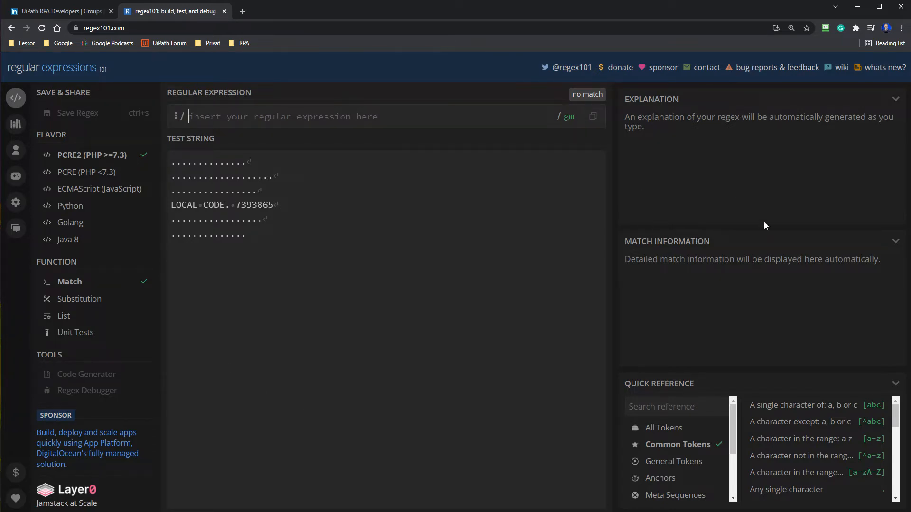
mouse_move(343, 101)
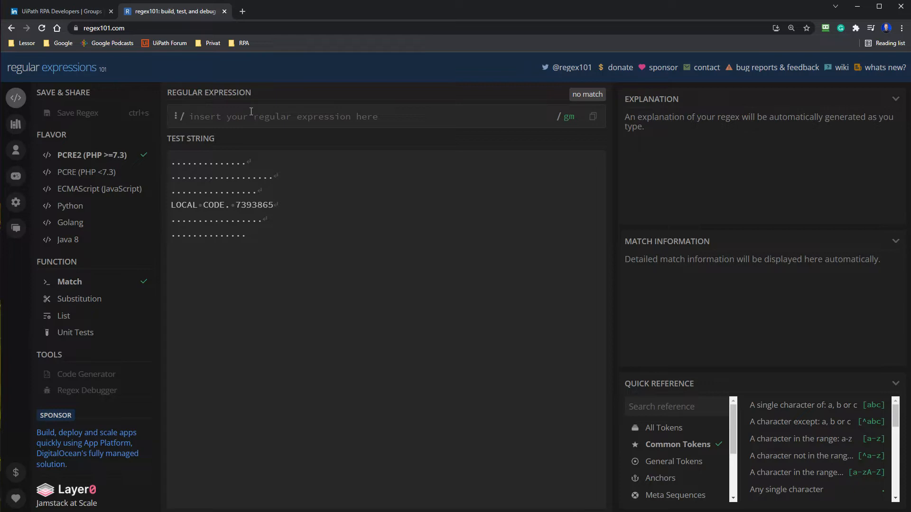
mouse_move(170, 209)
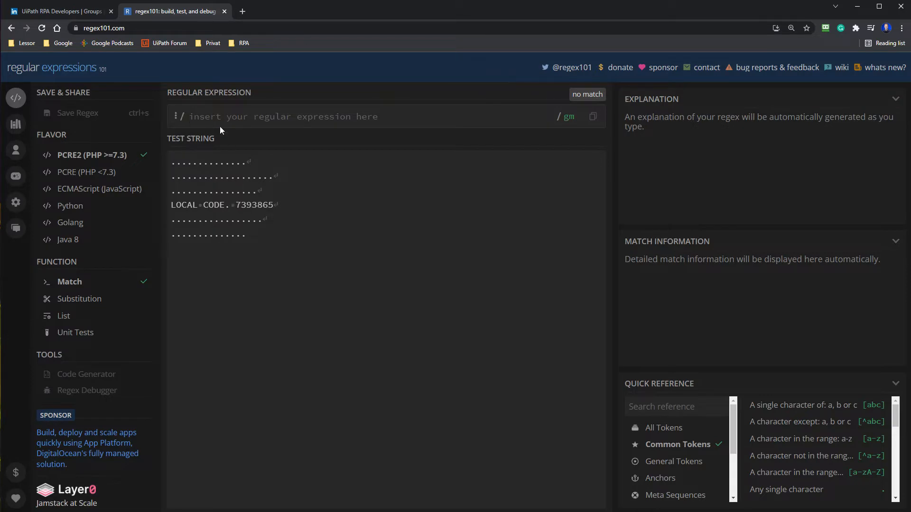
Enter an empty lookbehind (?<=) as the regular expression
type("(?")
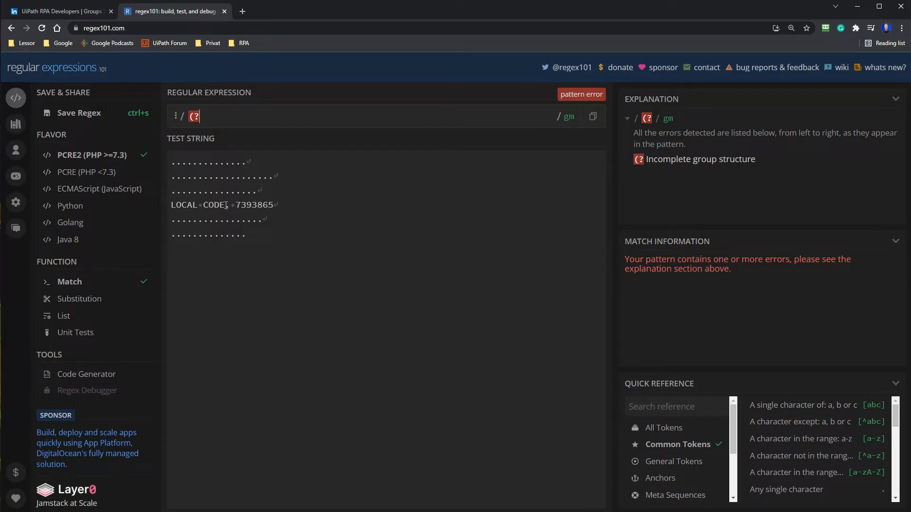
type("<=")
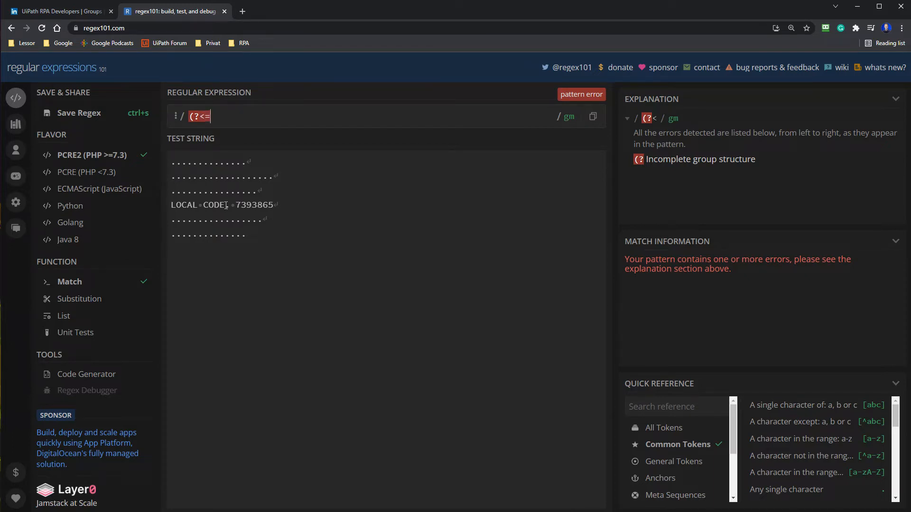
type("=)")
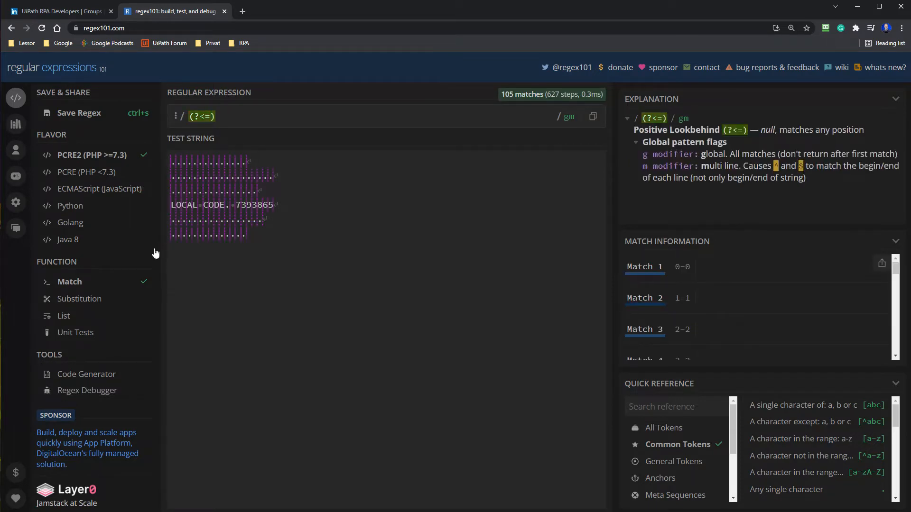
mouse_move(358, 134)
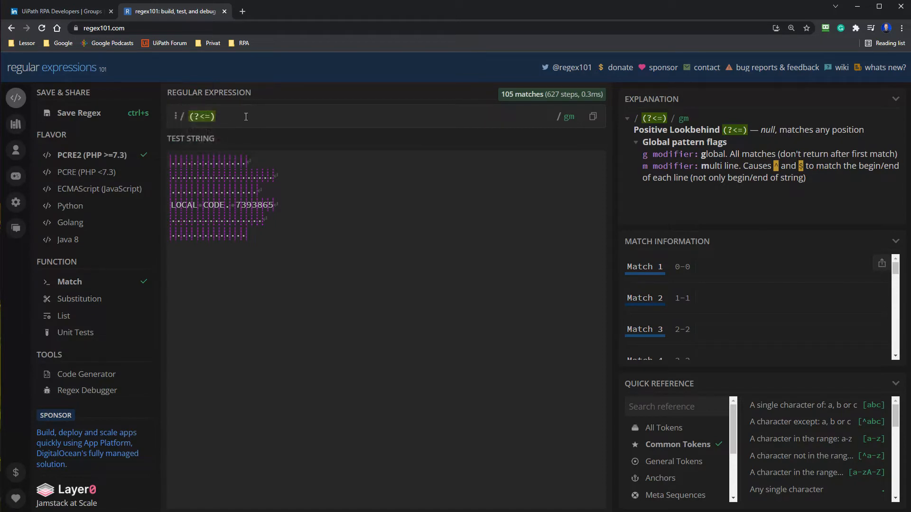
mouse_move(183, 167)
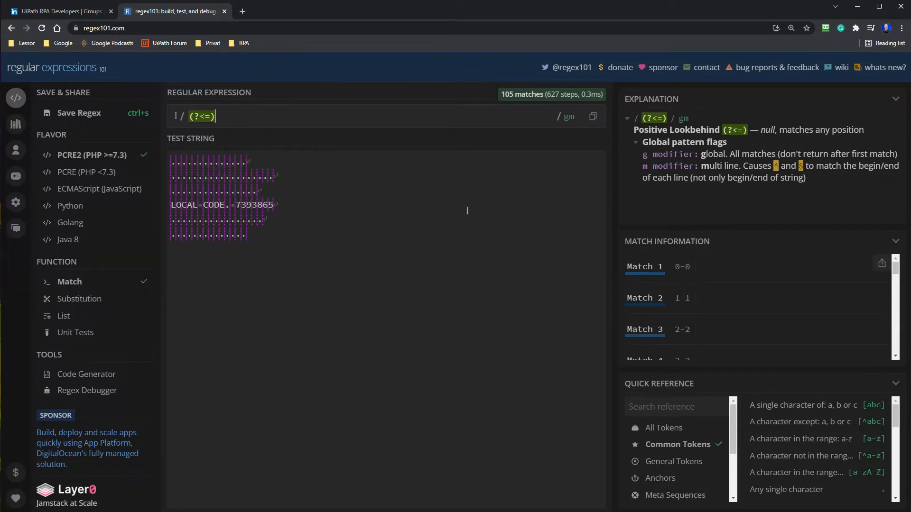
mouse_move(201, 116)
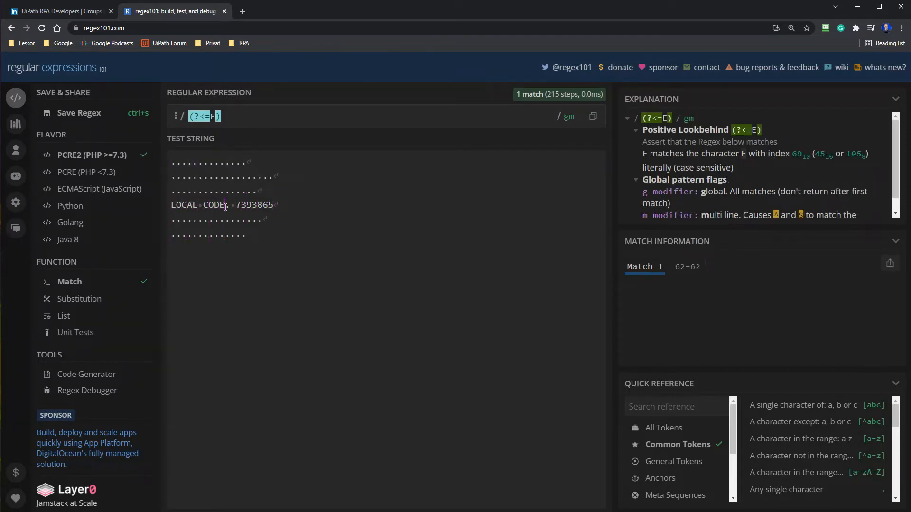
mouse_move(226, 205)
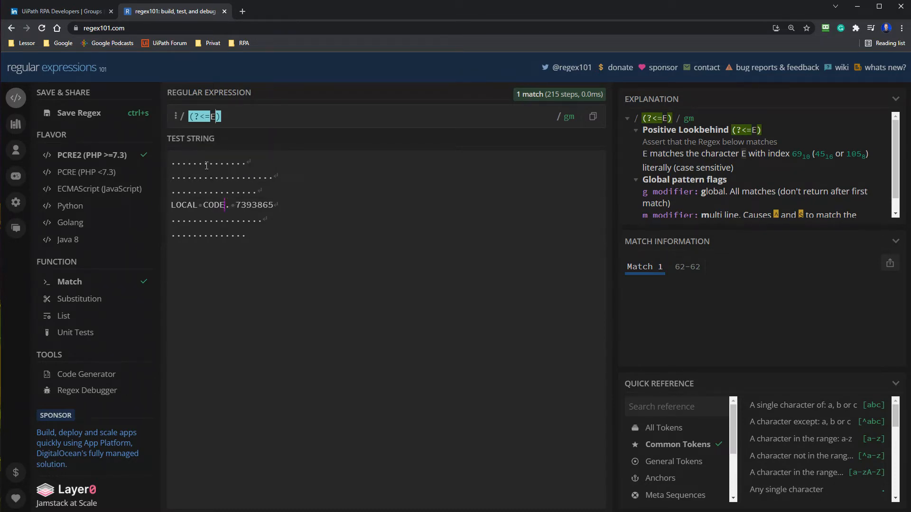
mouse_move(204, 115)
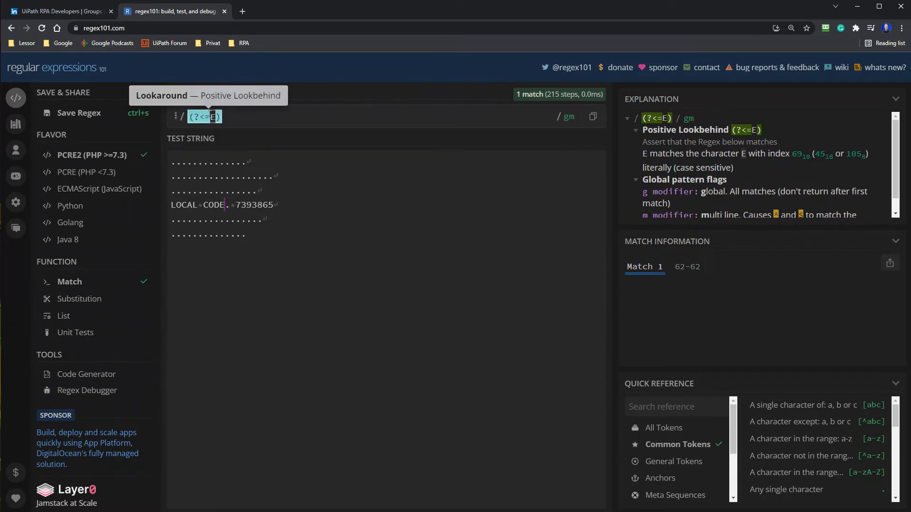
mouse_move(223, 206)
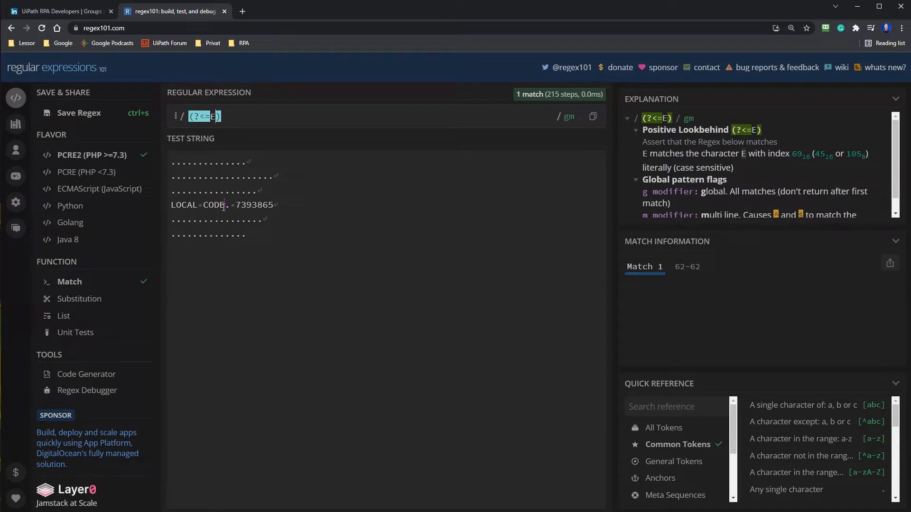
mouse_move(226, 204)
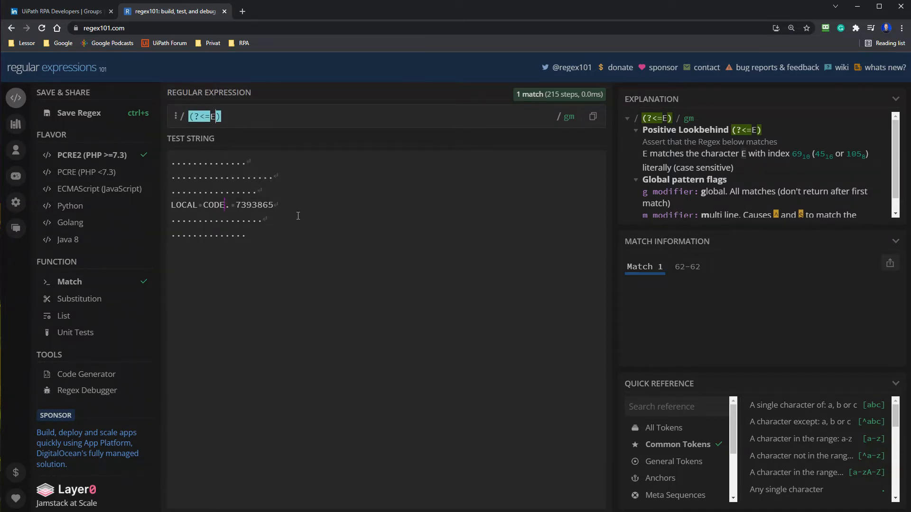
mouse_move(215, 116)
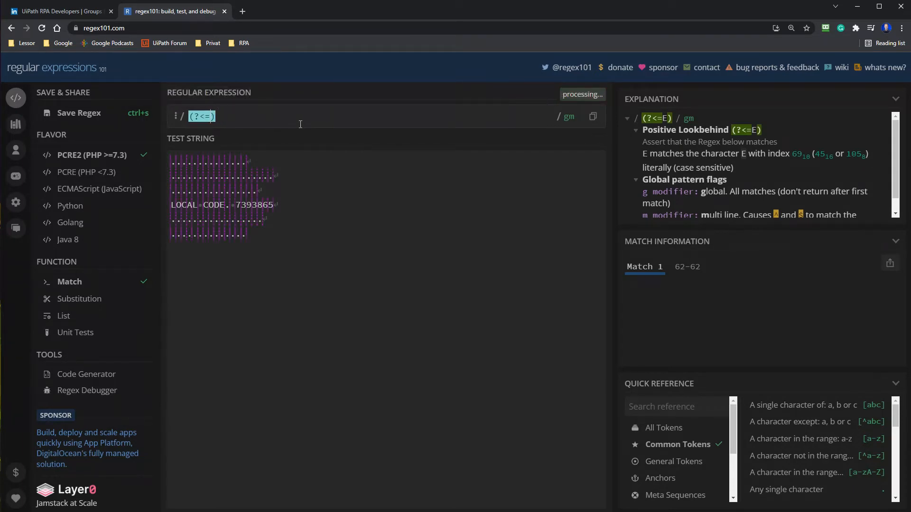
Make the lookbehind read (?<=LOCAL CODE\. )
type("LOCAL")
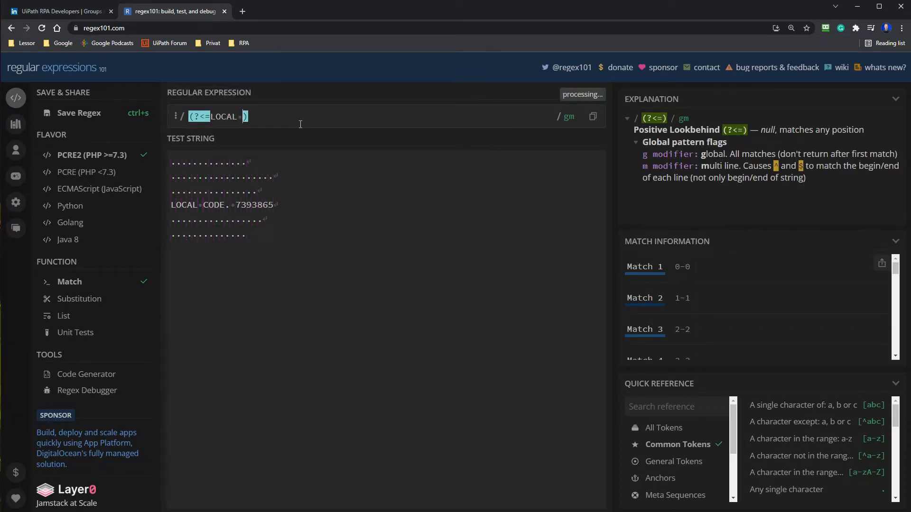
type("CODE")
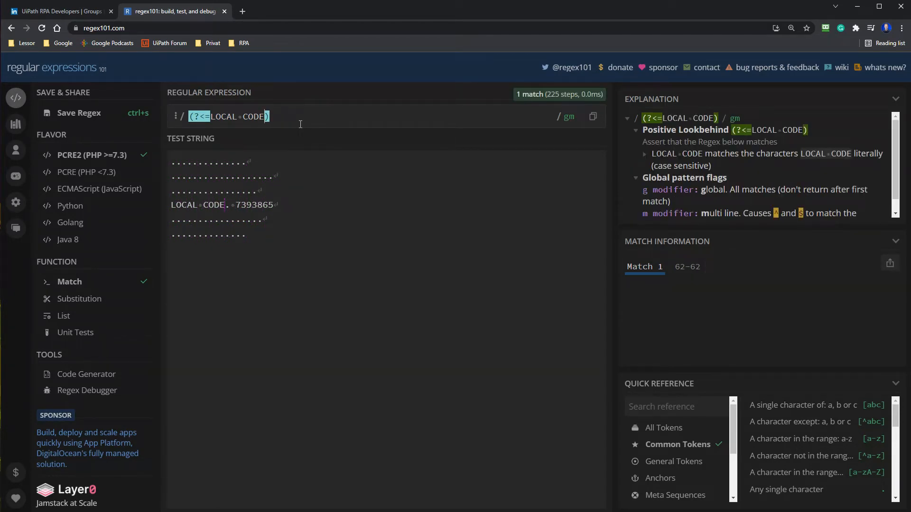
type("\\.")
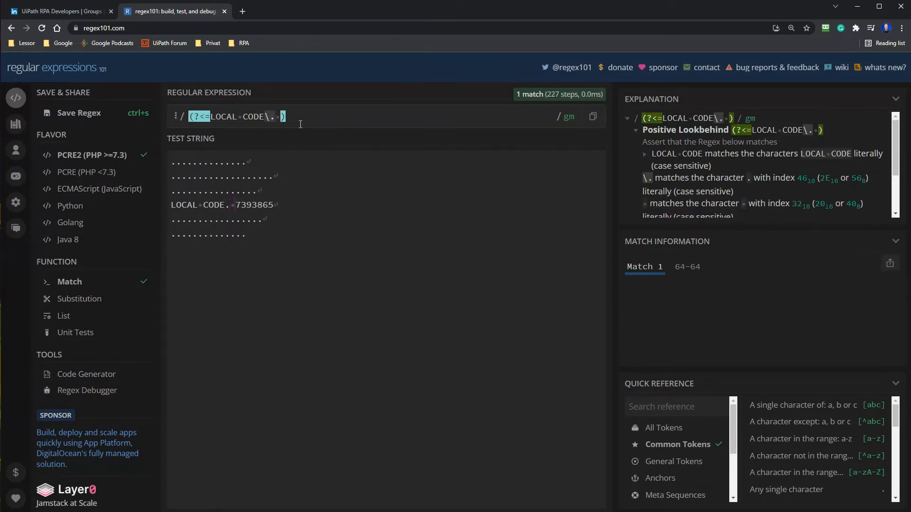
mouse_move(235, 205)
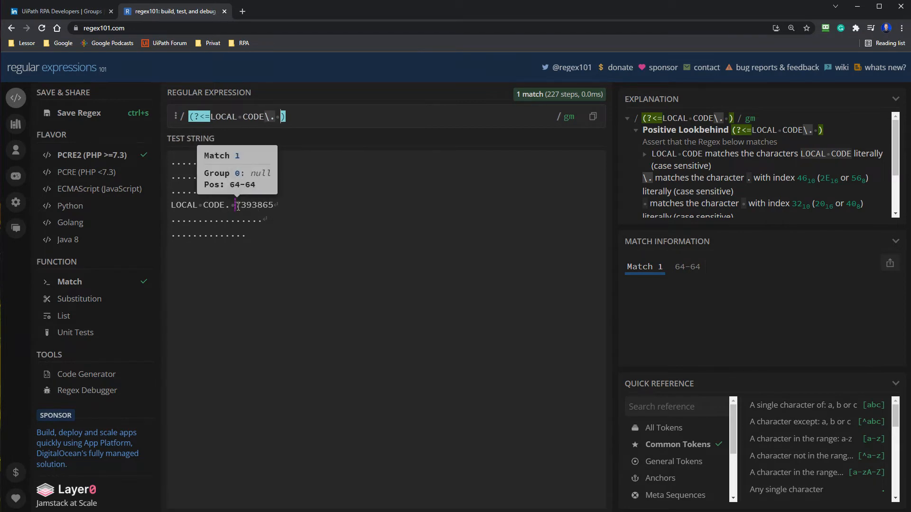
left_click(289, 116)
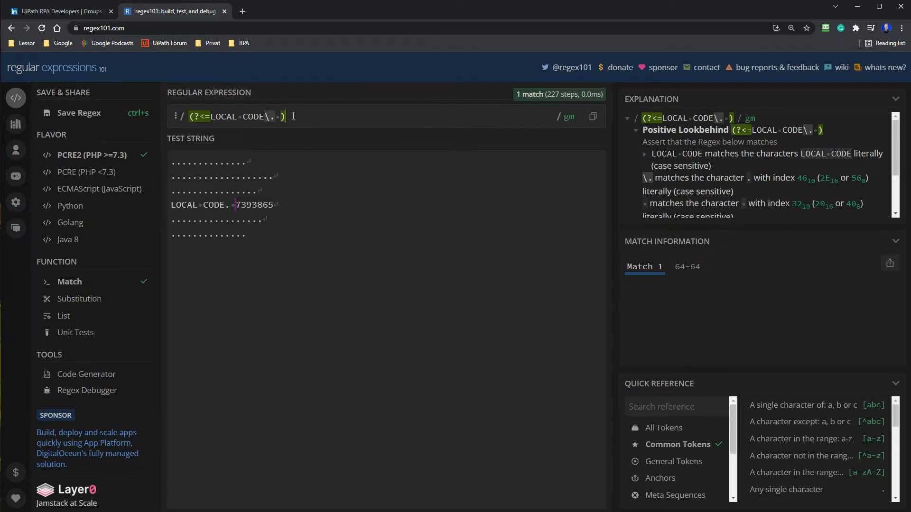
mouse_move(439, 152)
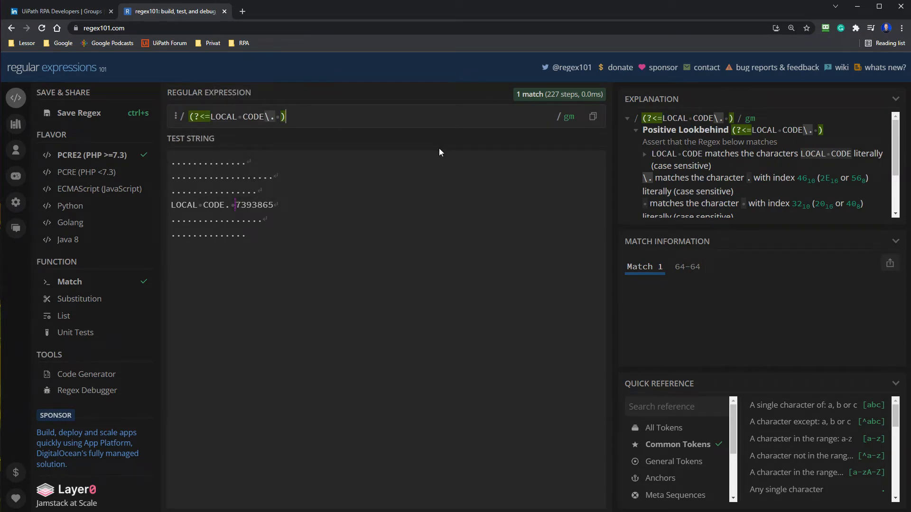
Append \d+ so only 7393865 matches, then move to UiPath Studio
type("\\")
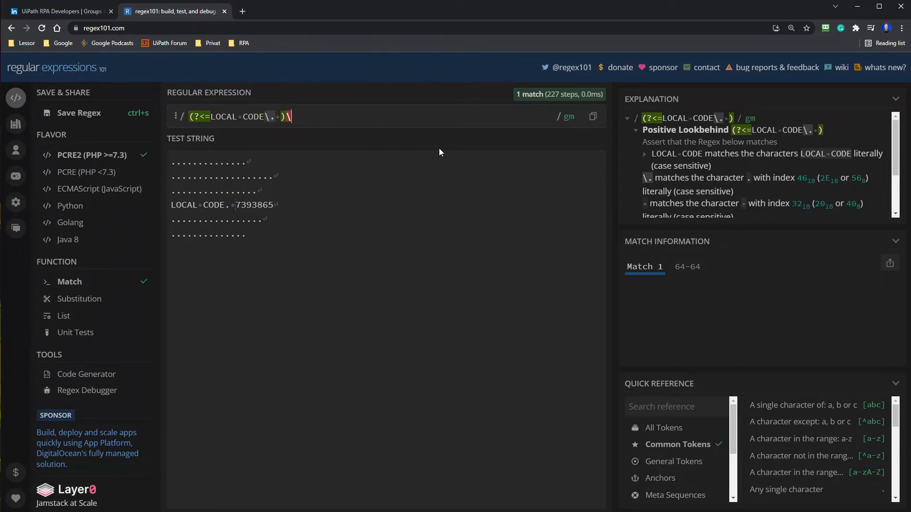
type("\\d")
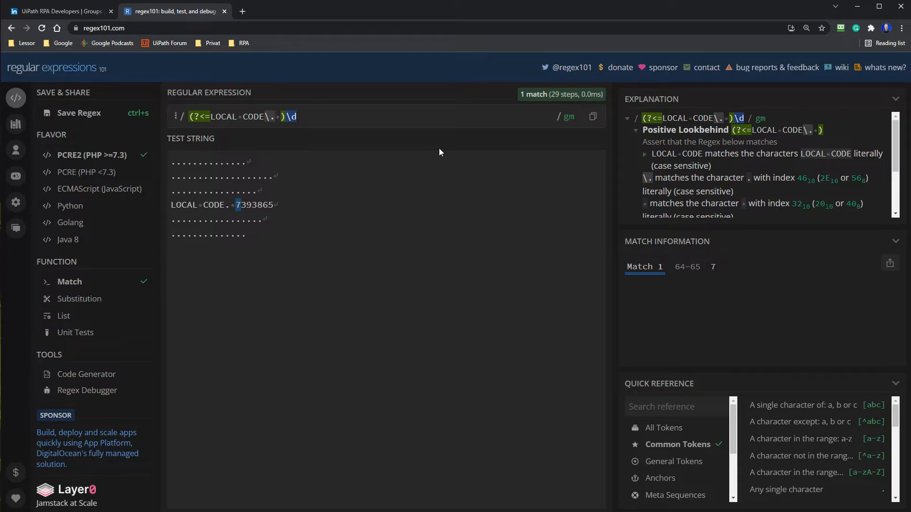
type("+")
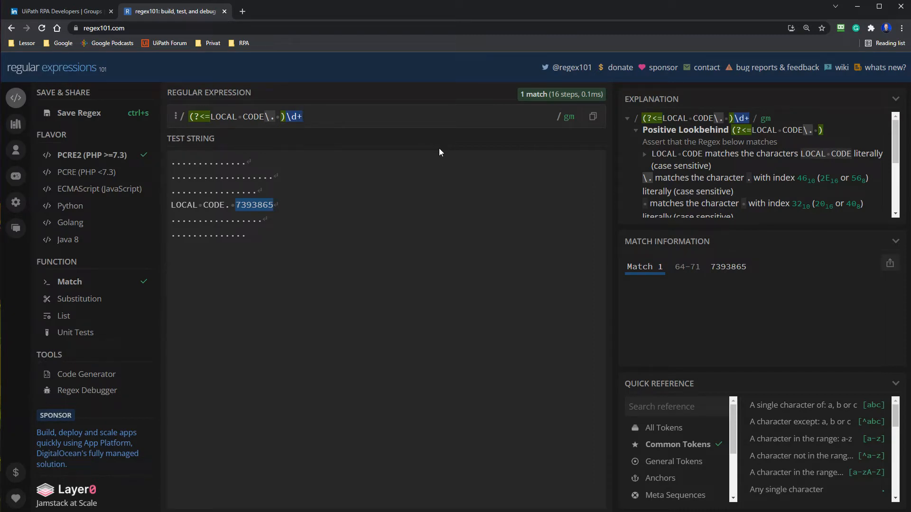
left_click(302, 116)
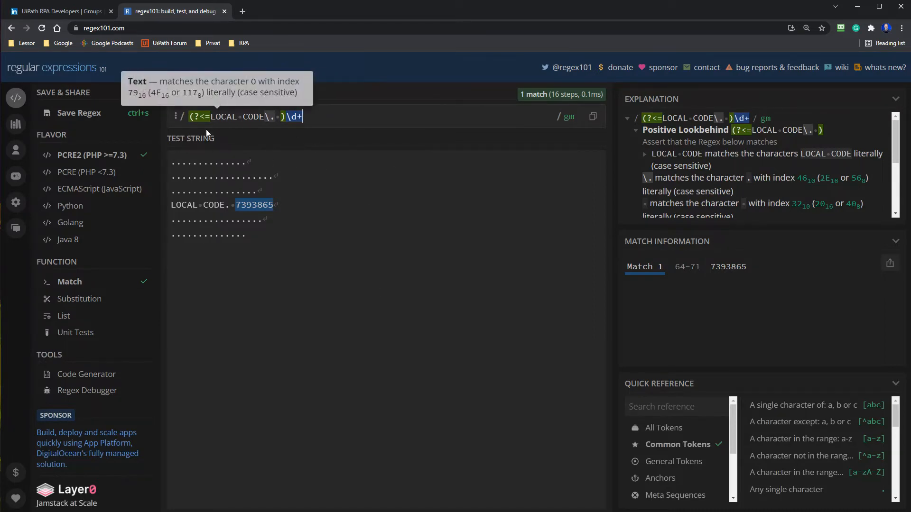
mouse_move(108, 137)
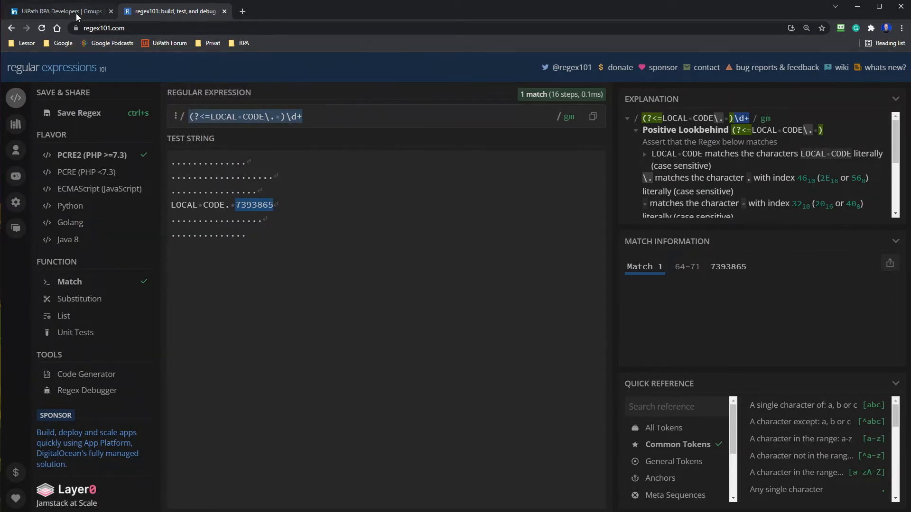
left_click(58, 12)
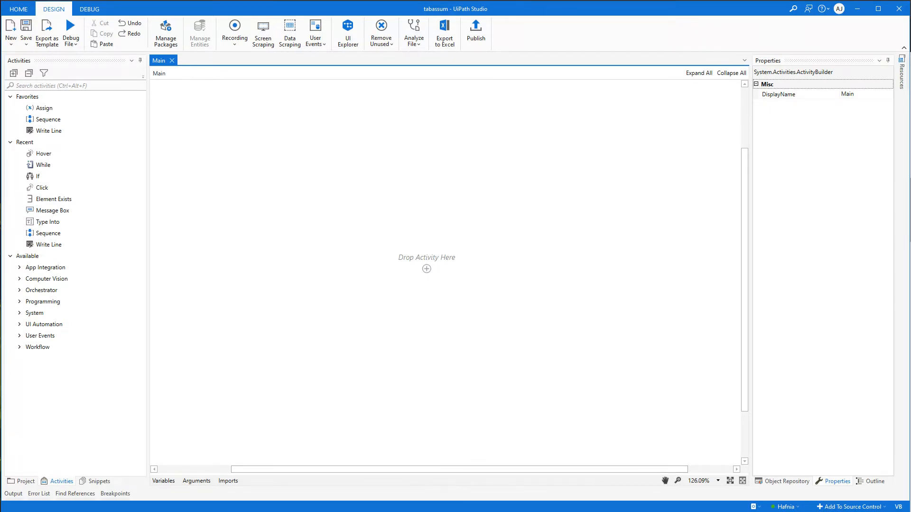
mouse_move(303, 172)
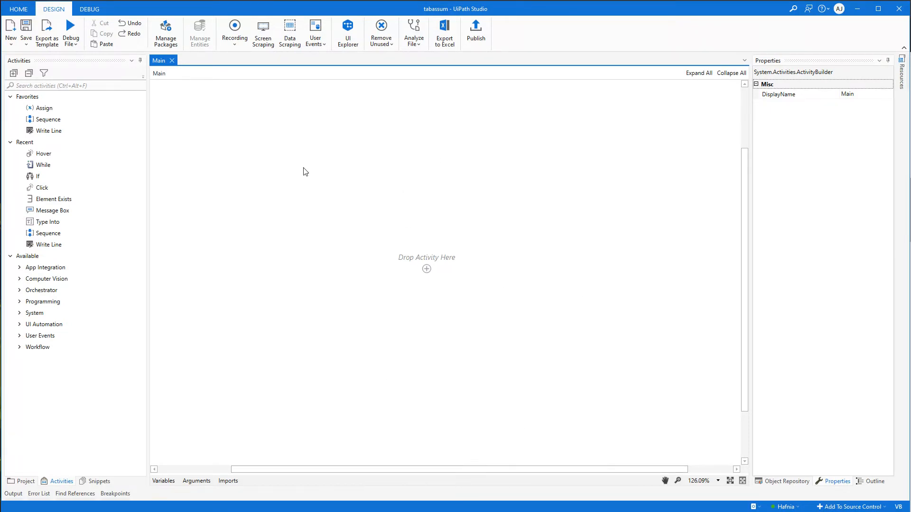
Create a String variable strTextFile in the Sequence and start its default value
left_click(163, 480)
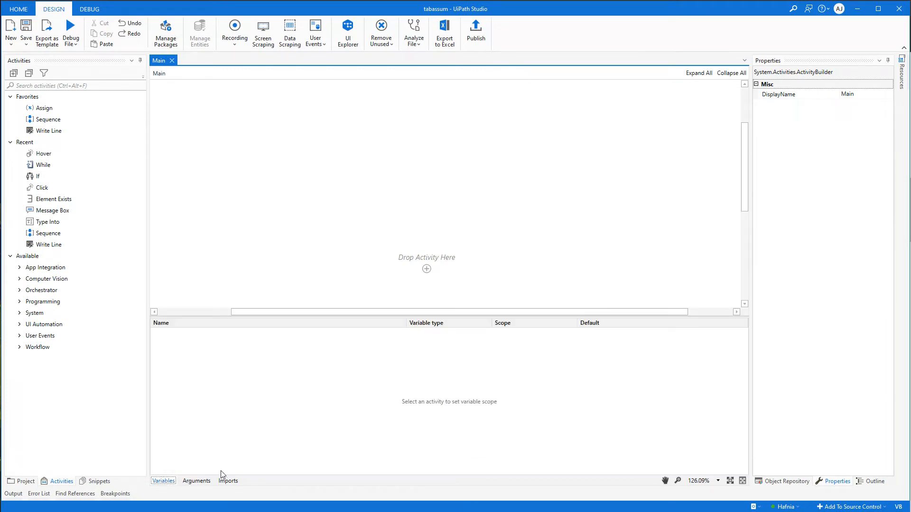
mouse_move(396, 260)
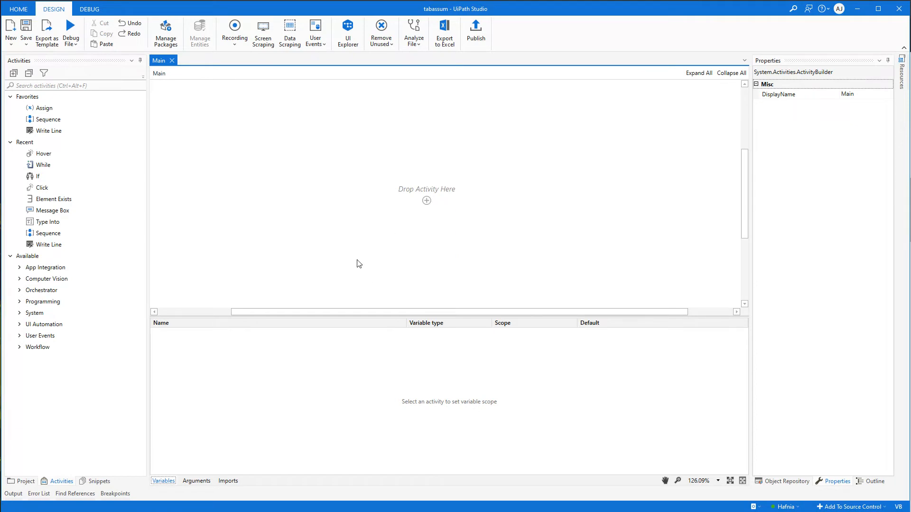
mouse_move(457, 187)
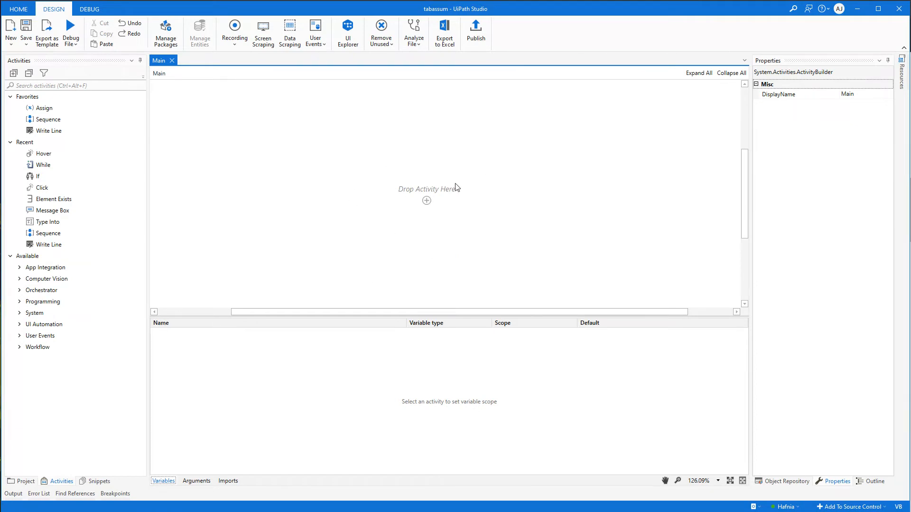
mouse_move(297, 346)
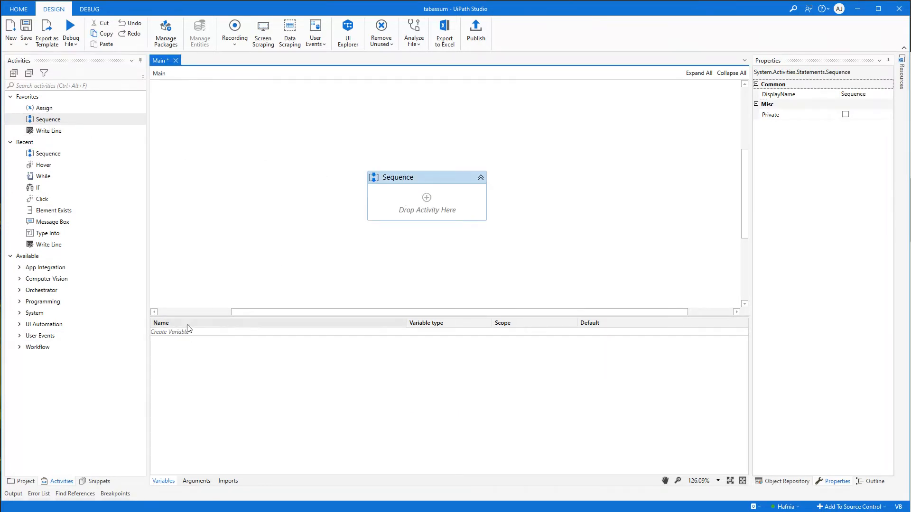
left_click(170, 332)
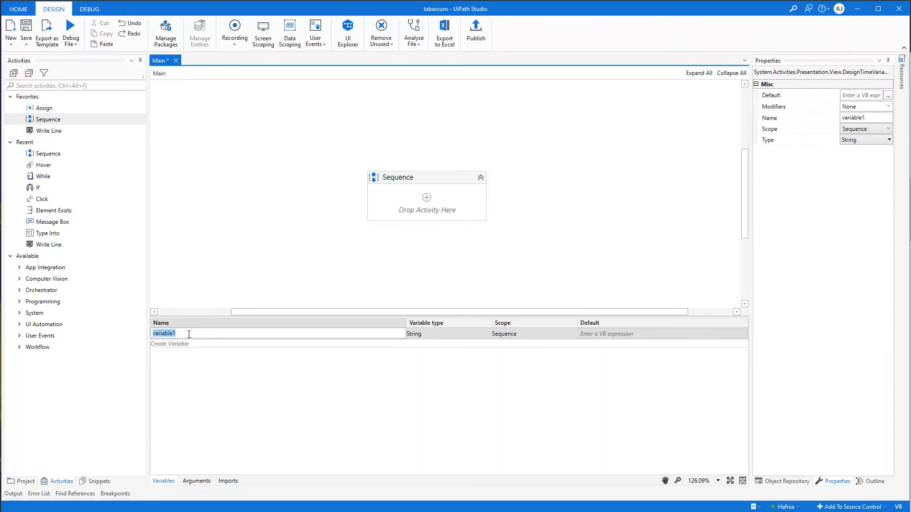
type("str")
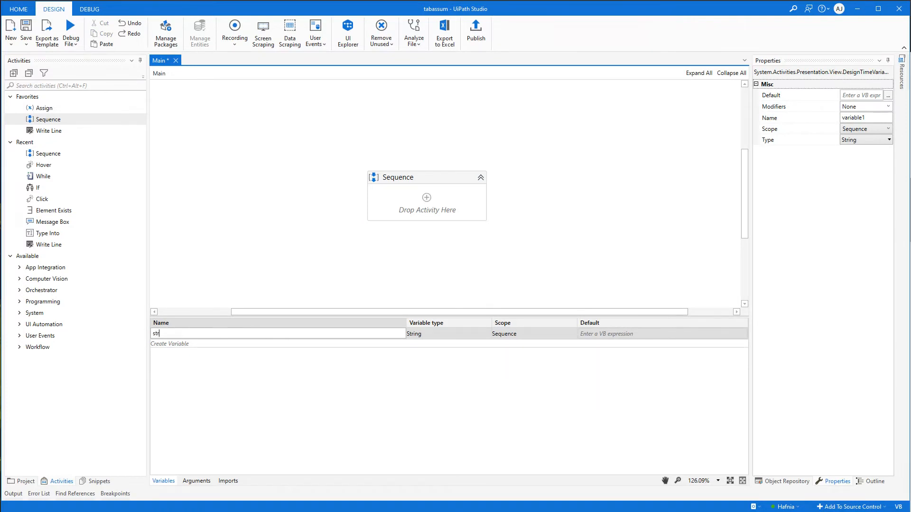
type("Text")
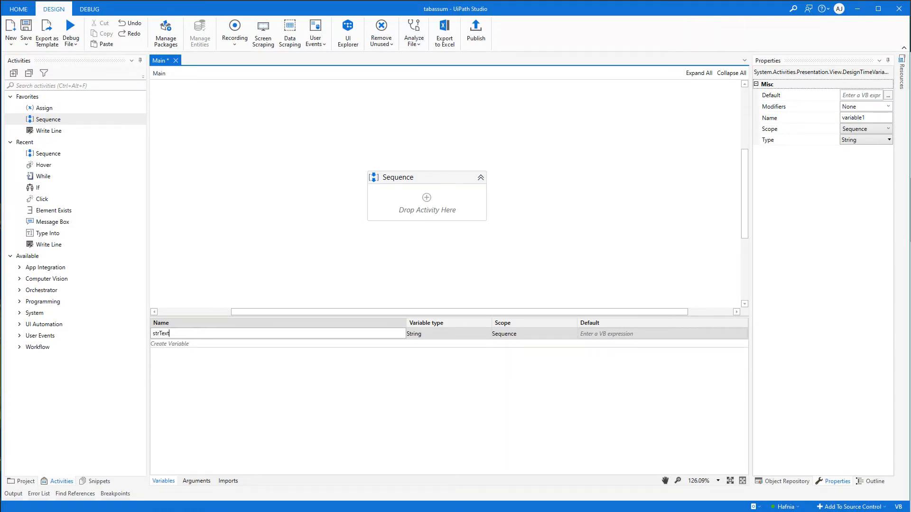
type("File")
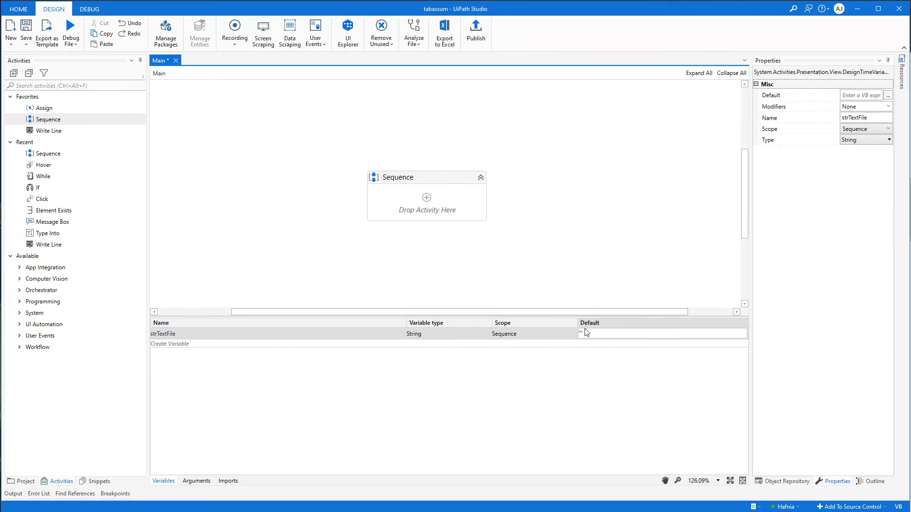
left_click(592, 333)
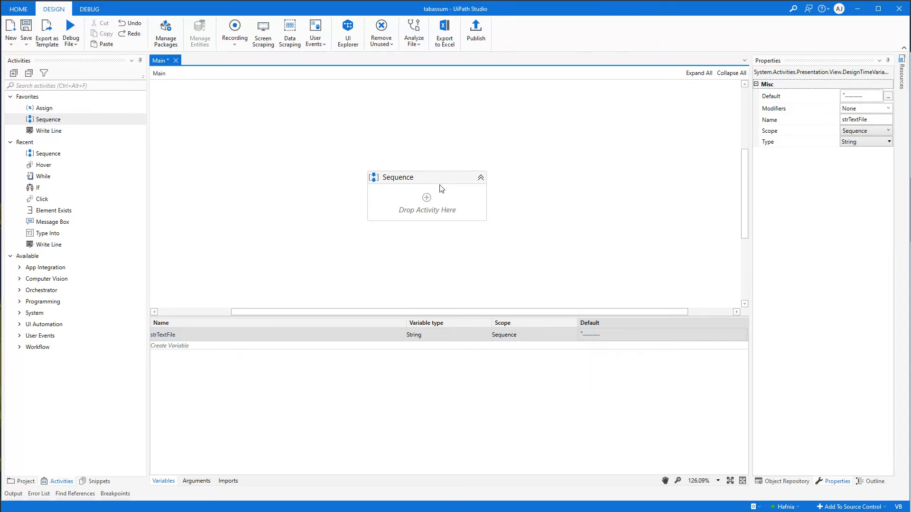
mouse_move(331, 196)
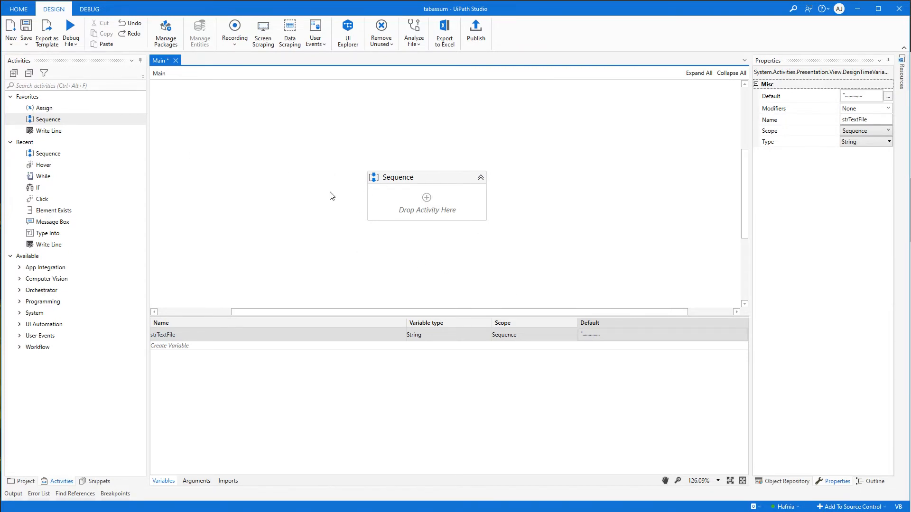
mouse_move(491, 306)
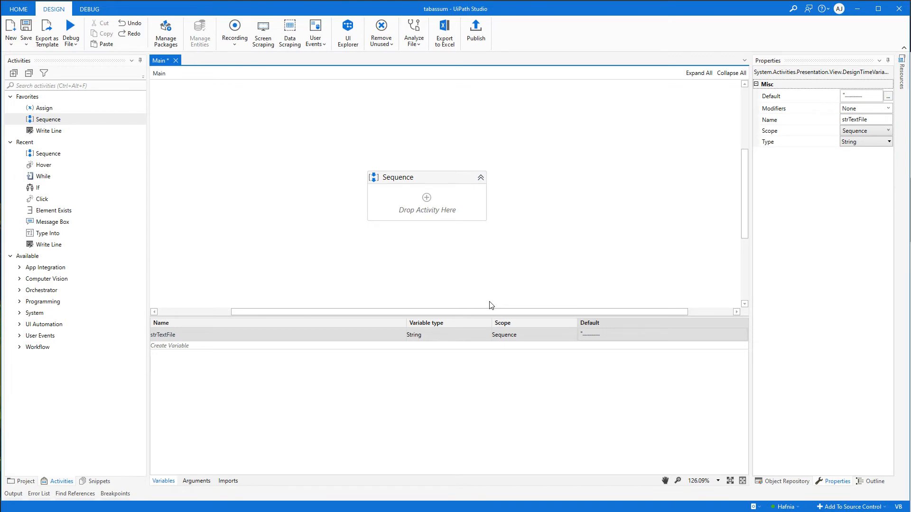
mouse_move(333, 169)
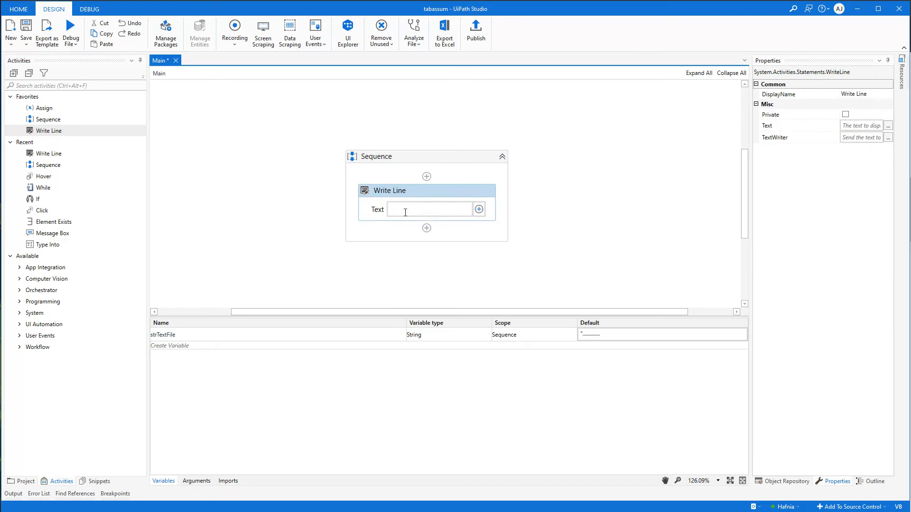
Enter System.Text.RegularExpressions. in the Write Line text via IntelliSense
type("System.")
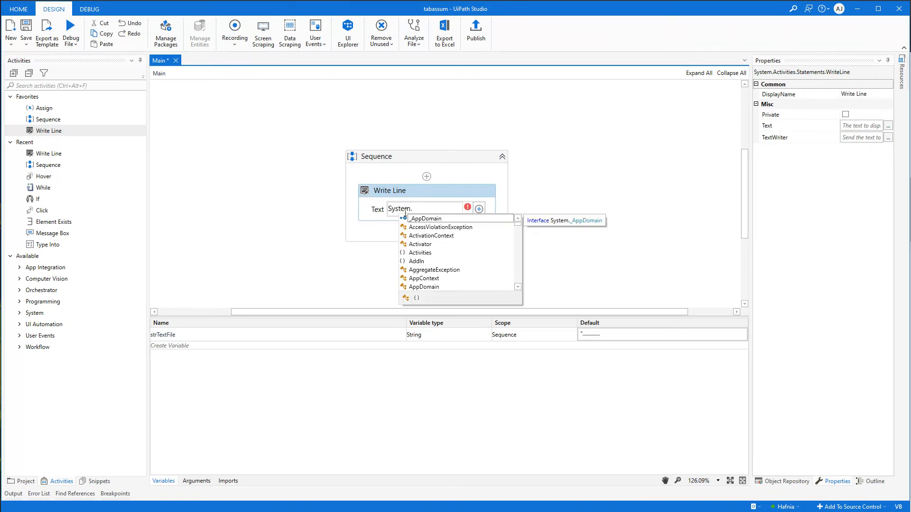
type("Text.")
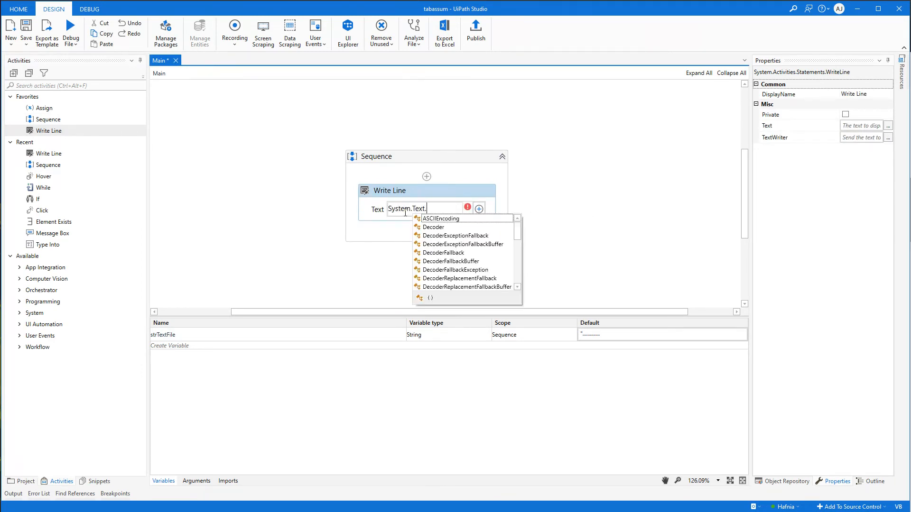
mouse_move(441, 218)
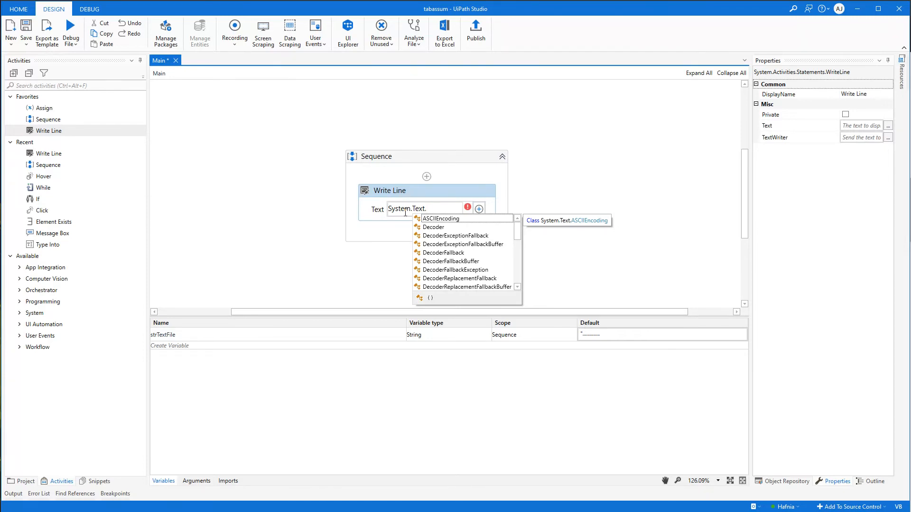
type("Res")
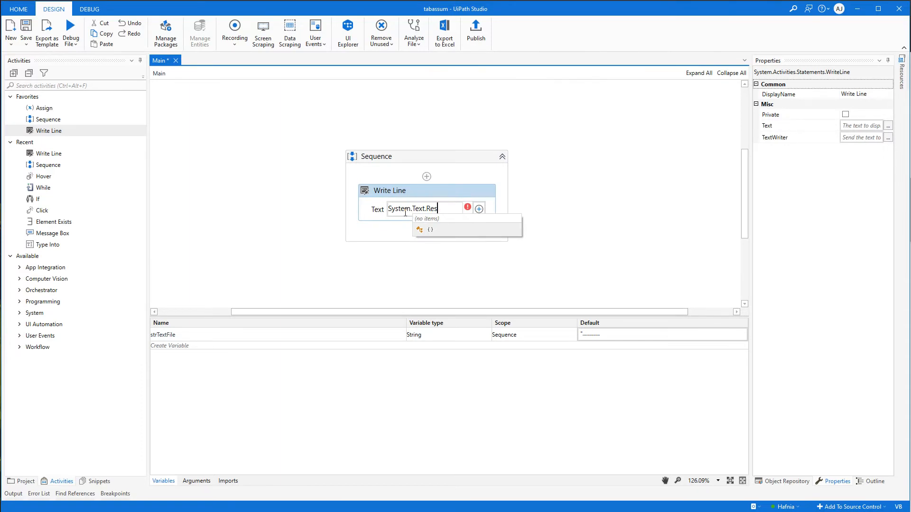
key("Backspace")
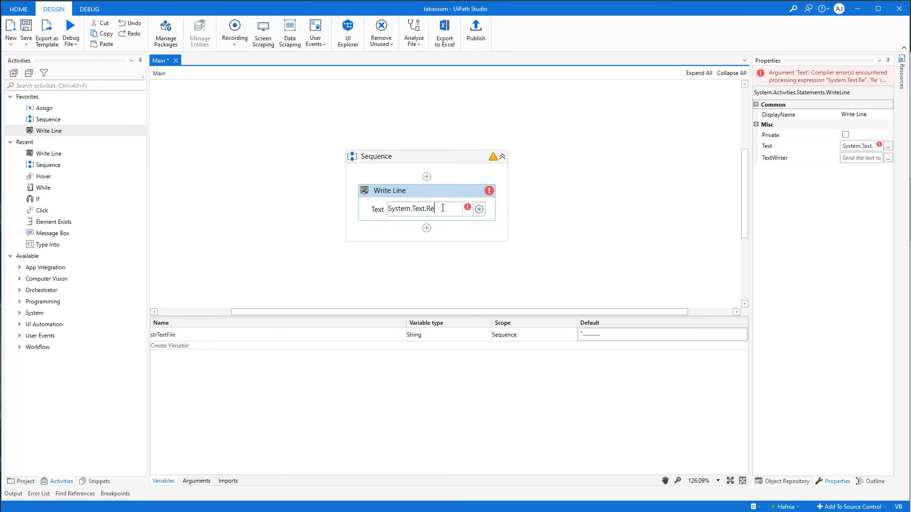
left_click(529, 244)
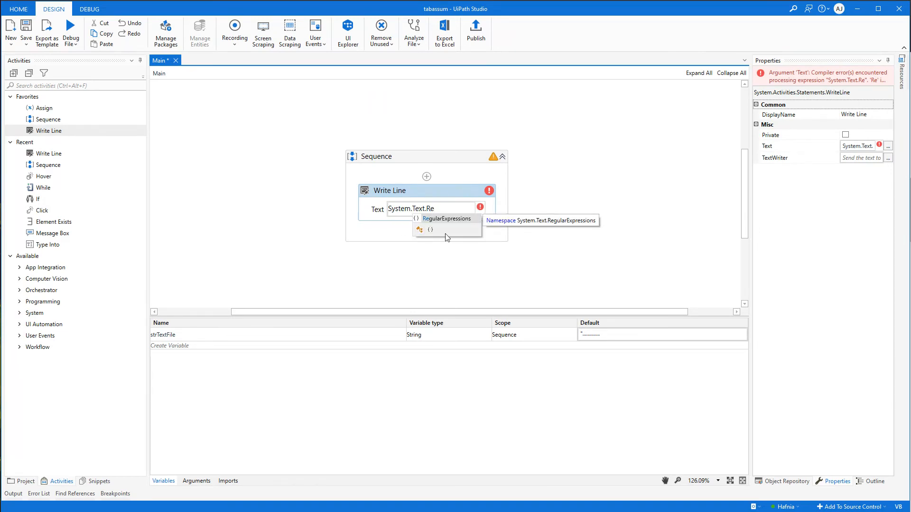
mouse_move(411, 239)
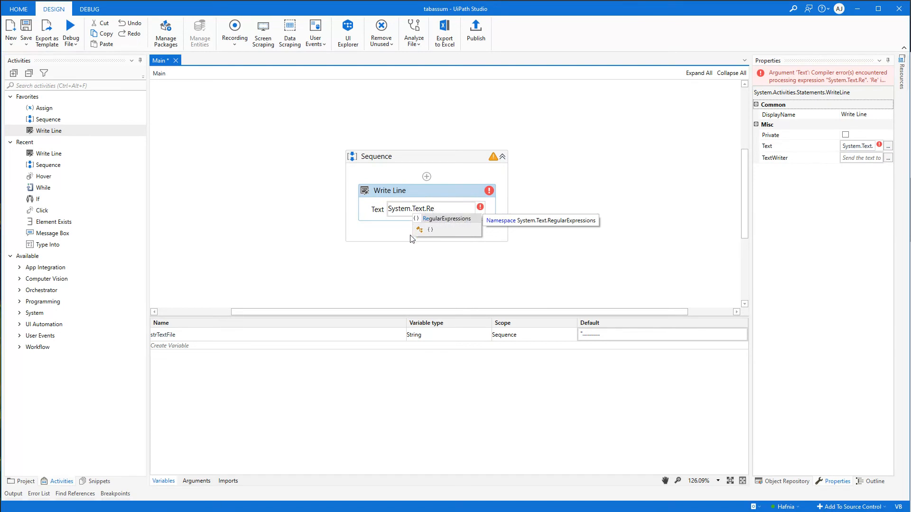
left_click(447, 218)
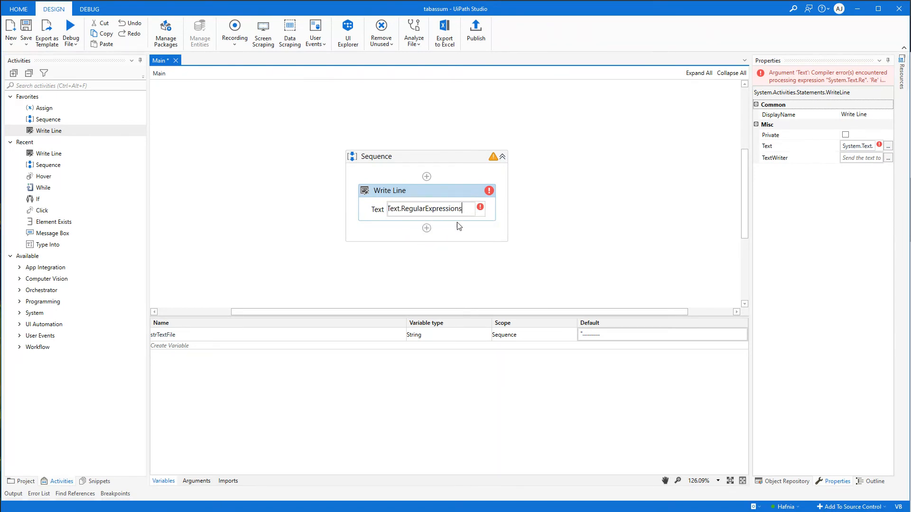
mouse_move(637, 238)
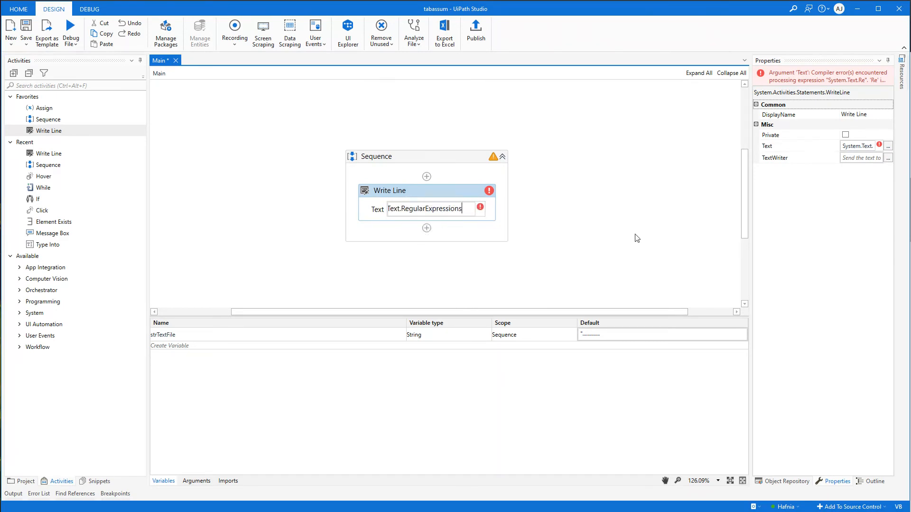
type(".Regex.Match(")
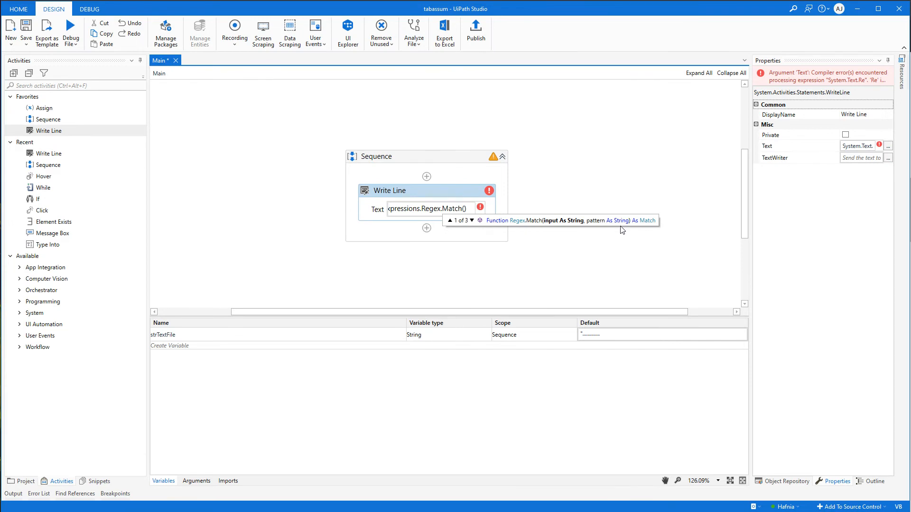
mouse_move(384, 164)
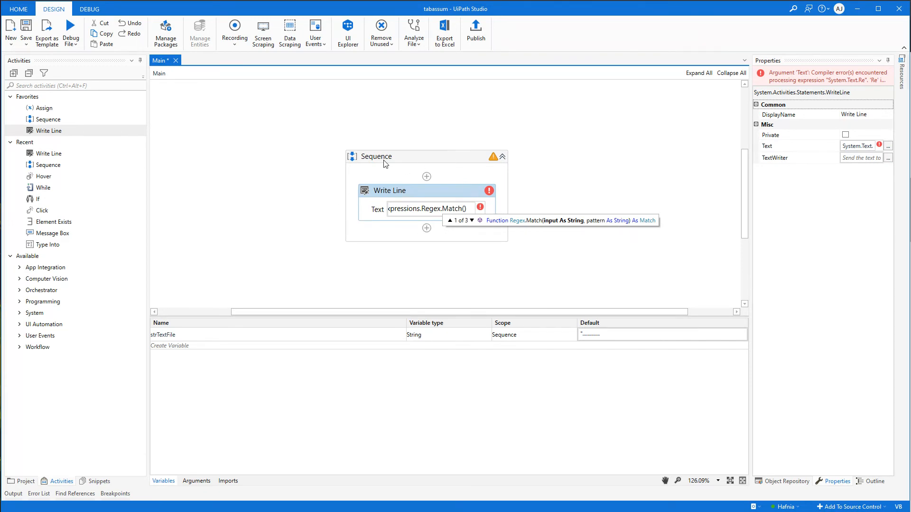
mouse_move(593, 217)
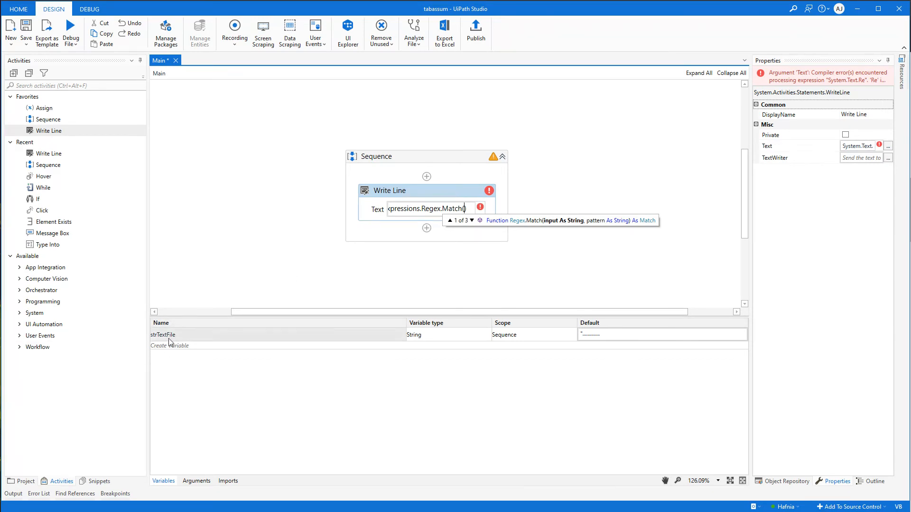
mouse_move(661, 301)
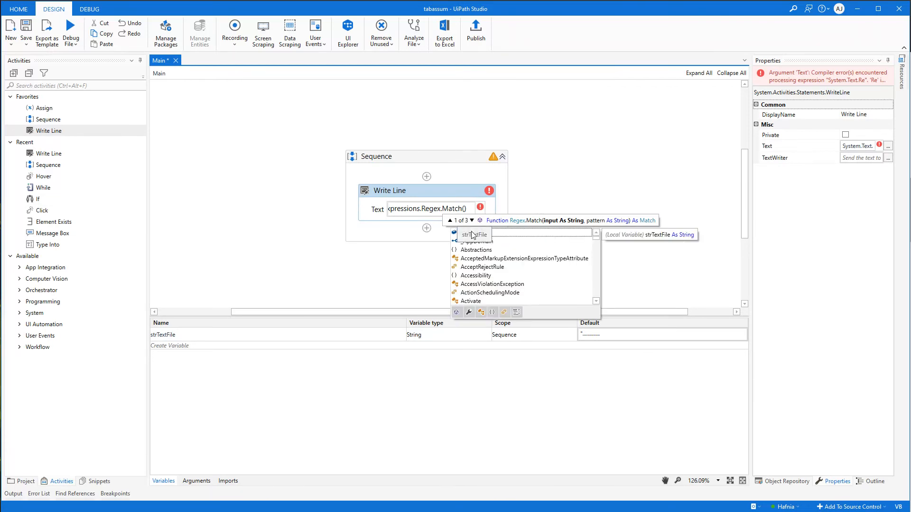
Pass strTextFile and an empty pattern string to Regex.Match, then expand the editor
left_click(474, 234)
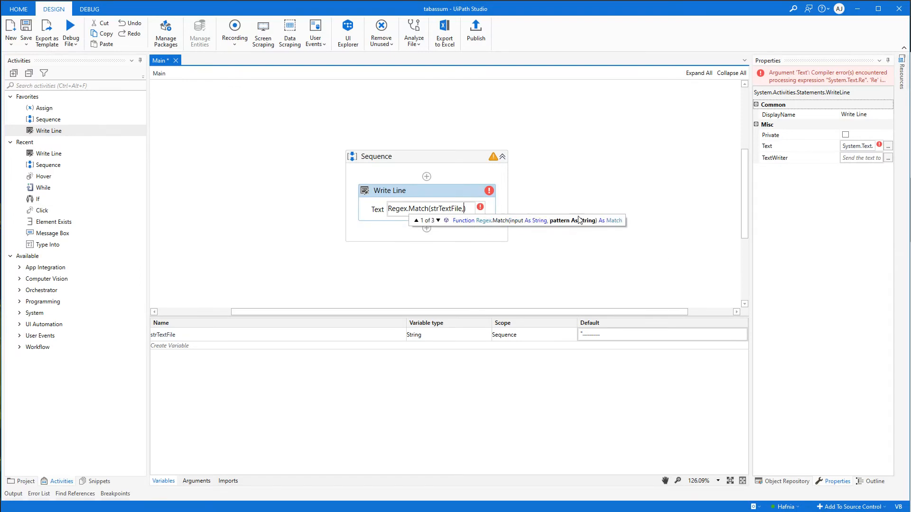
mouse_move(583, 222)
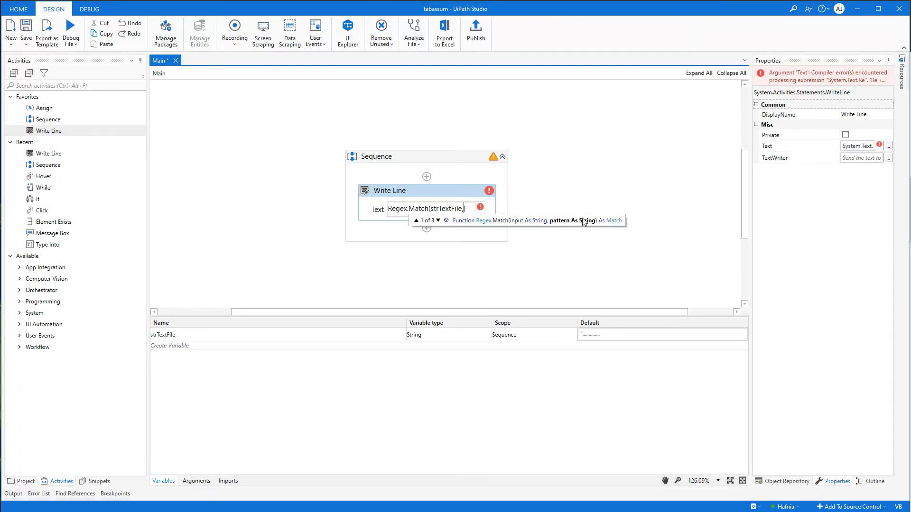
type("\"")
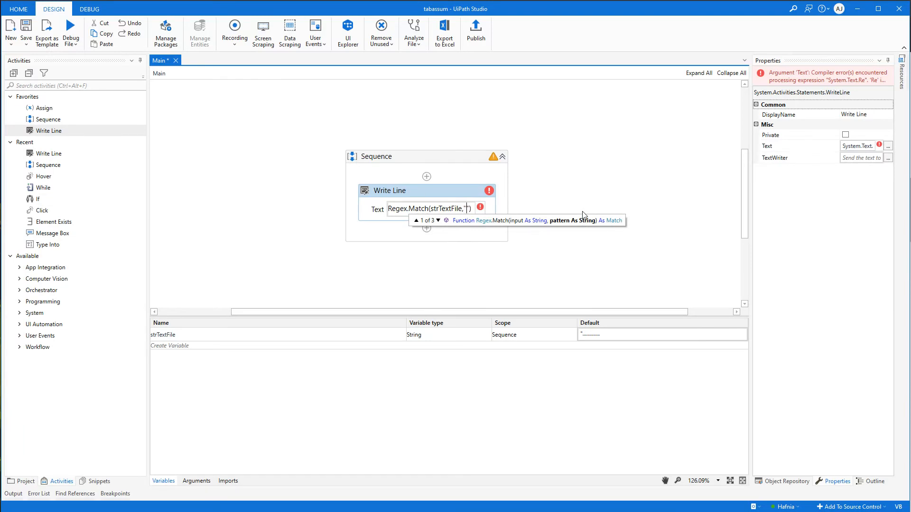
mouse_move(462, 205)
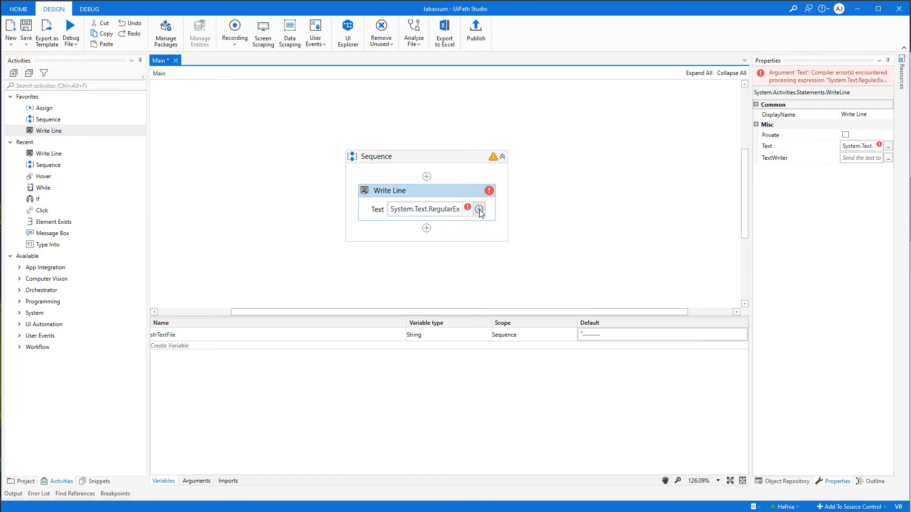
mouse_move(424, 209)
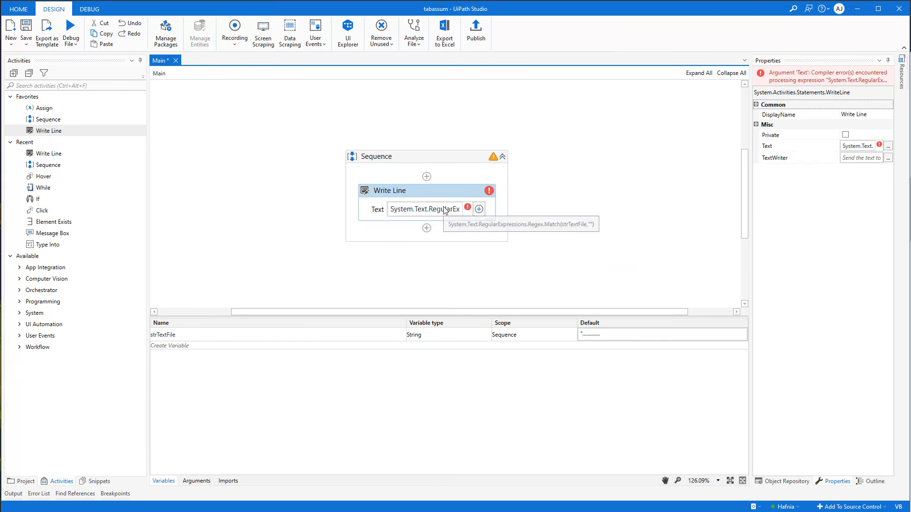
mouse_move(604, 182)
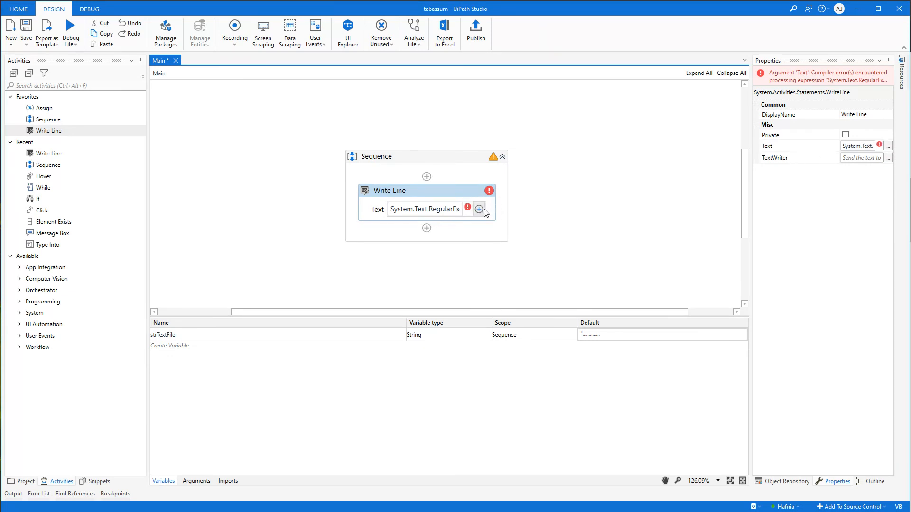
left_click(478, 209)
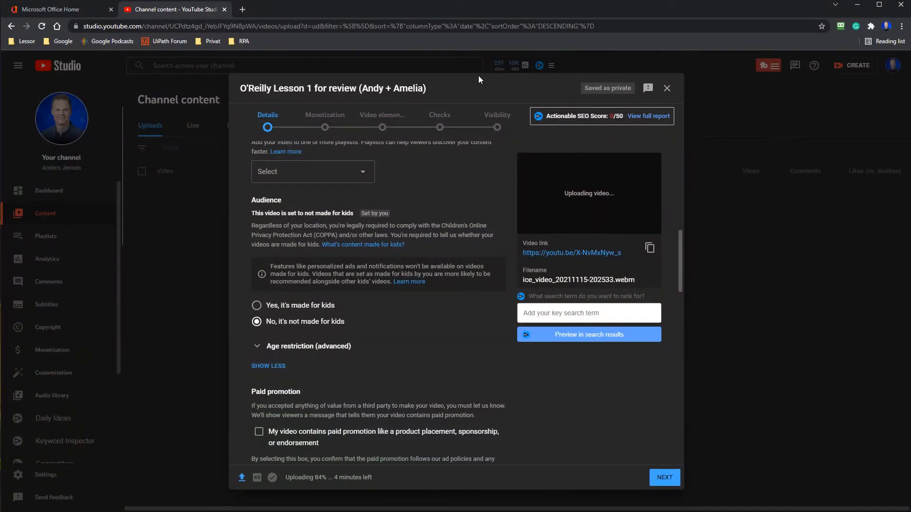
mouse_move(388, 333)
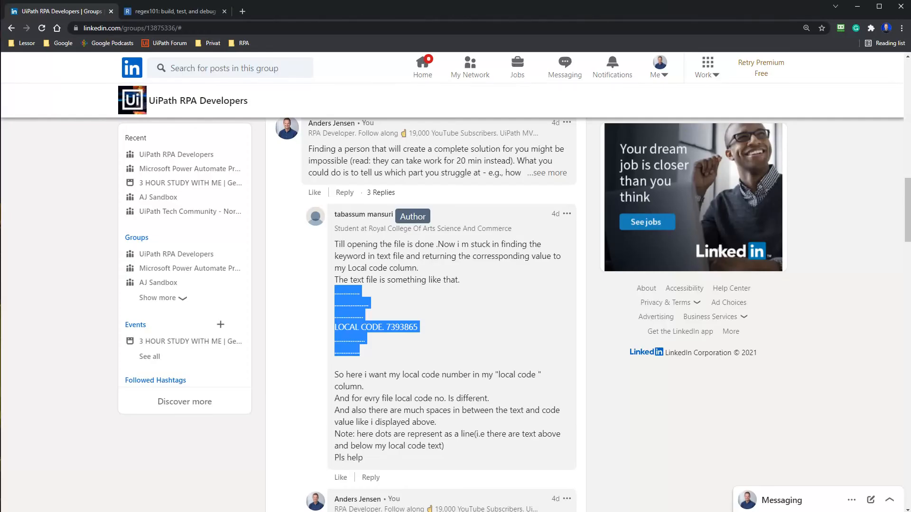
Return to the regex101 page showing the lookbehind match 7393865
left_click(172, 11)
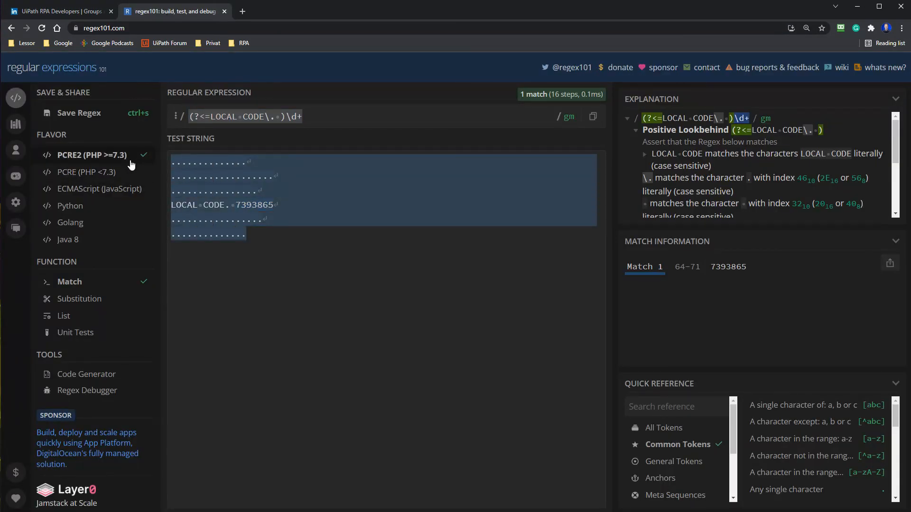
mouse_move(301, 178)
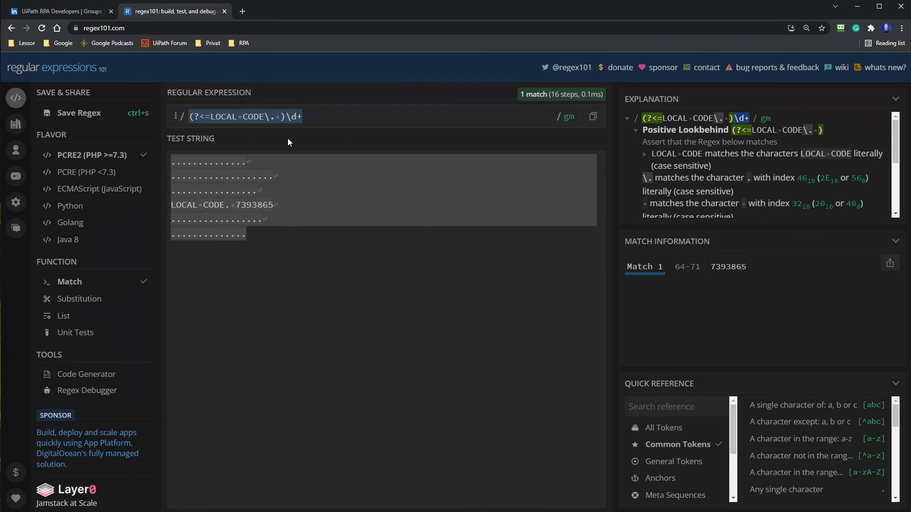
mouse_move(246, 117)
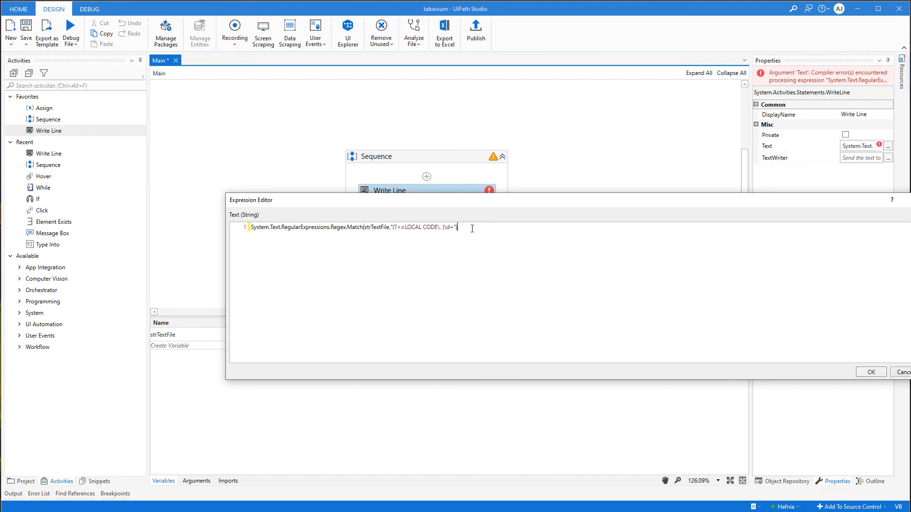
Append .Value to the Regex.Match expression, clearing the Write Line error
type(".Value")
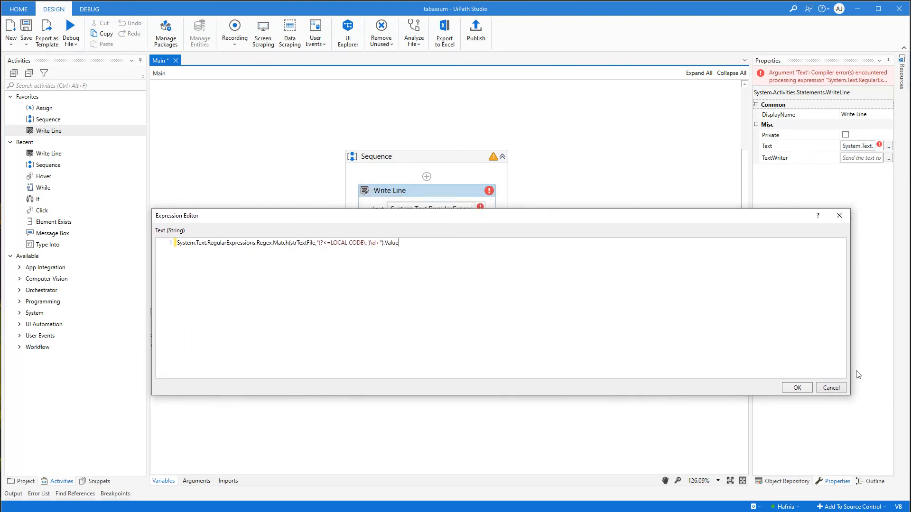
left_click(70, 32)
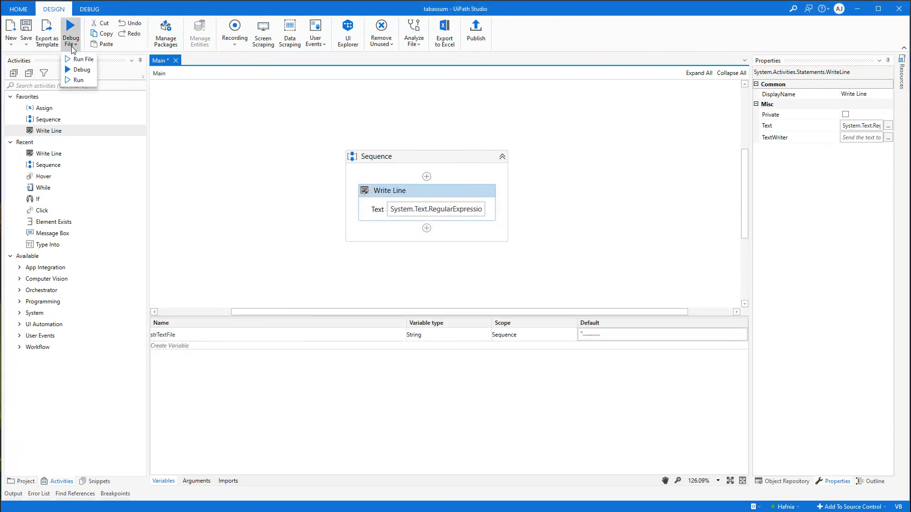